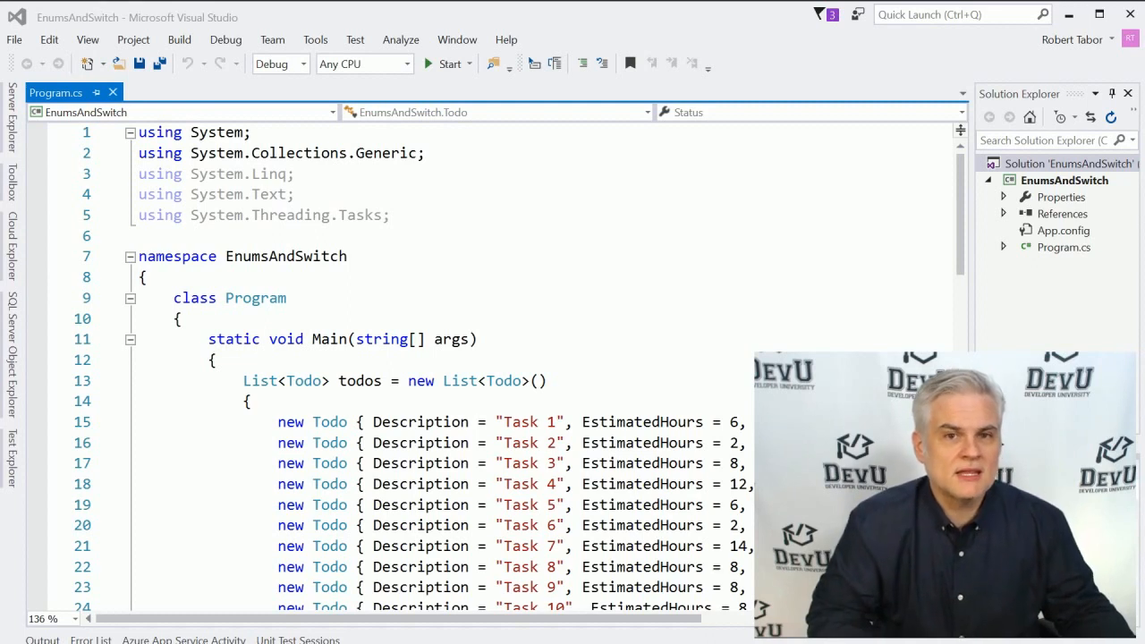
# Scroll through the EnumsAndSwitch code before setting Visual Studio aside.
pyautogui.scroll(-3)
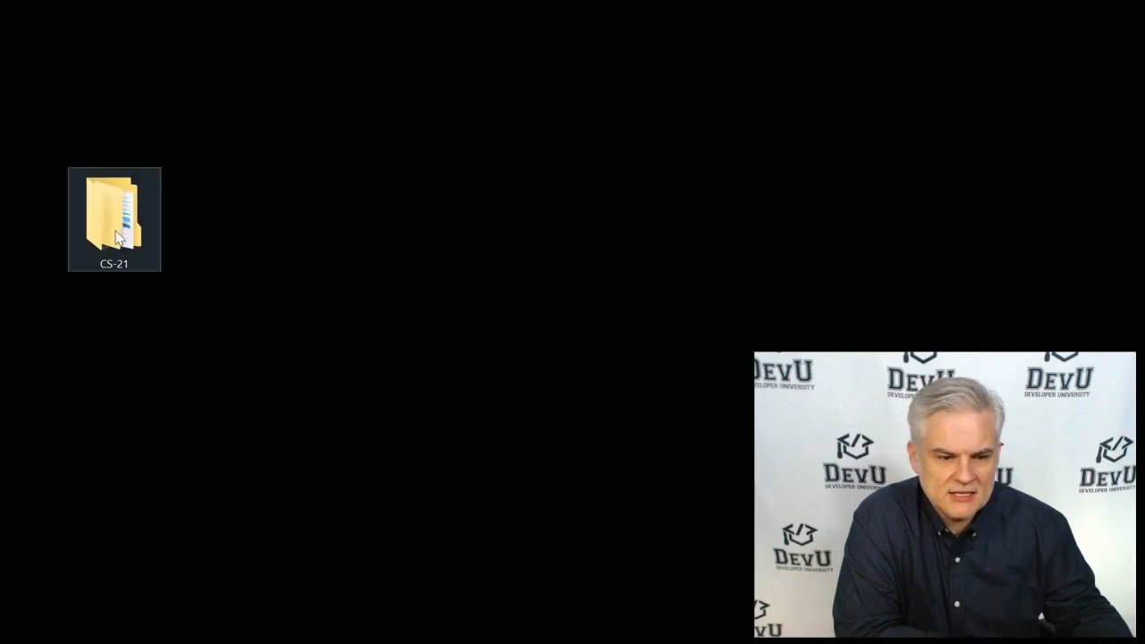
# Browse CS-21 into its Before folder holding EnumsAndSwitch, then go back up.
pyautogui.doubleClick(113, 210)
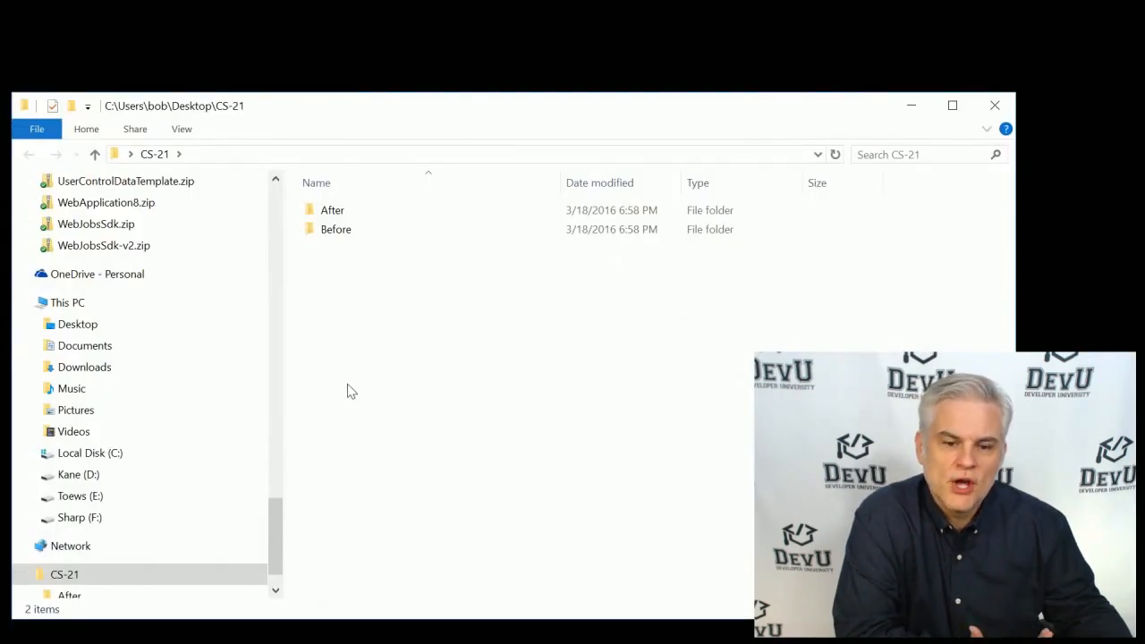
pyautogui.moveTo(351, 271)
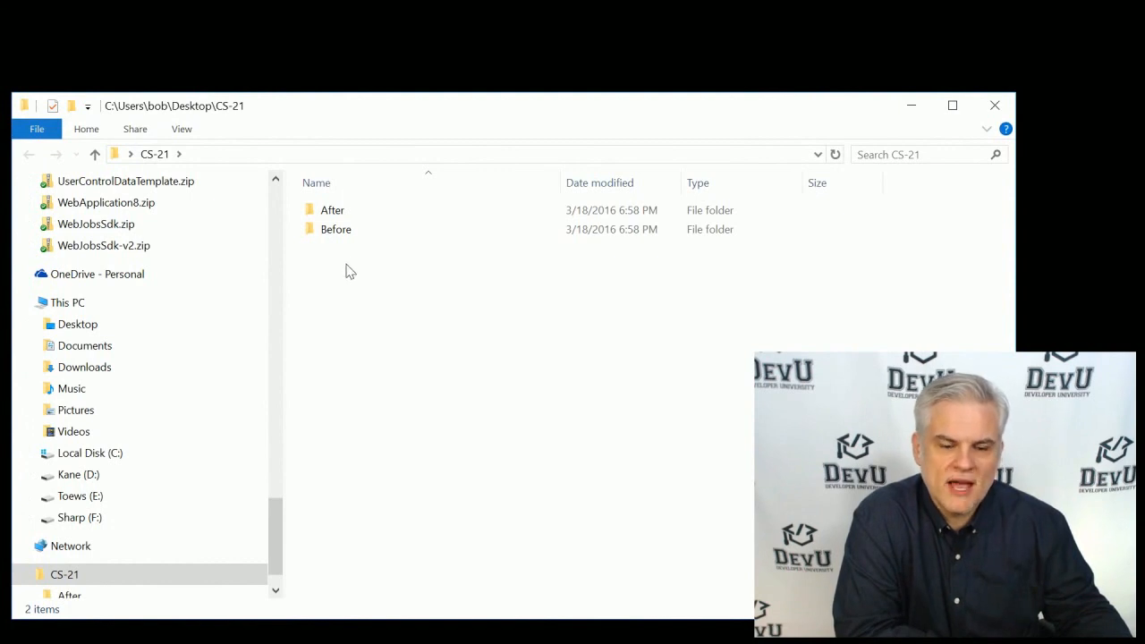
pyautogui.doubleClick(336, 229)
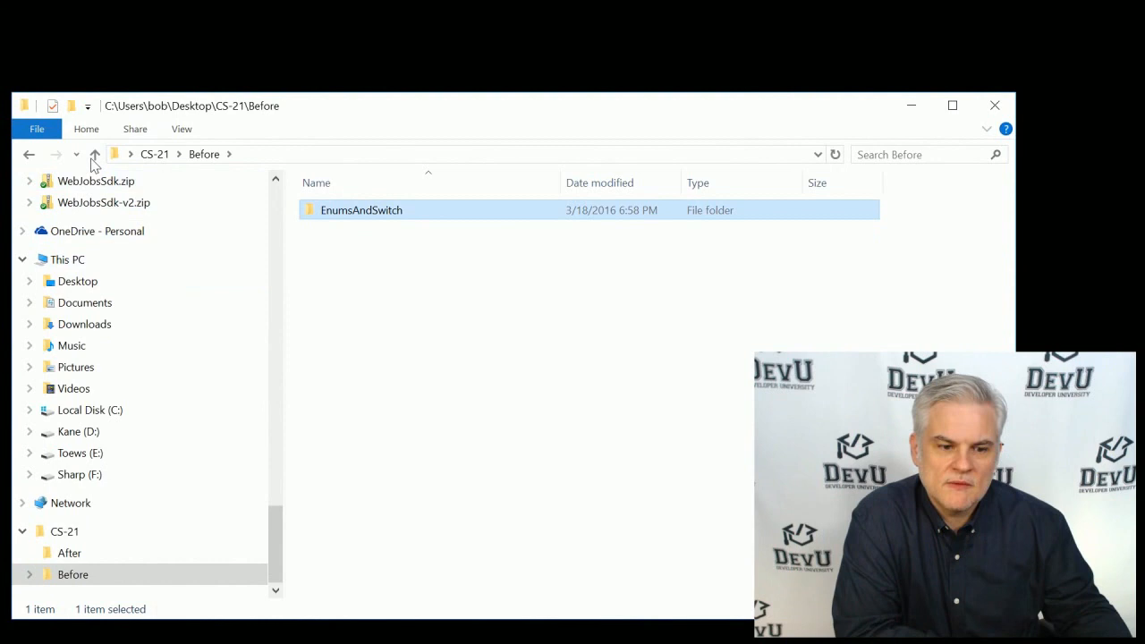
pyautogui.click(94, 153)
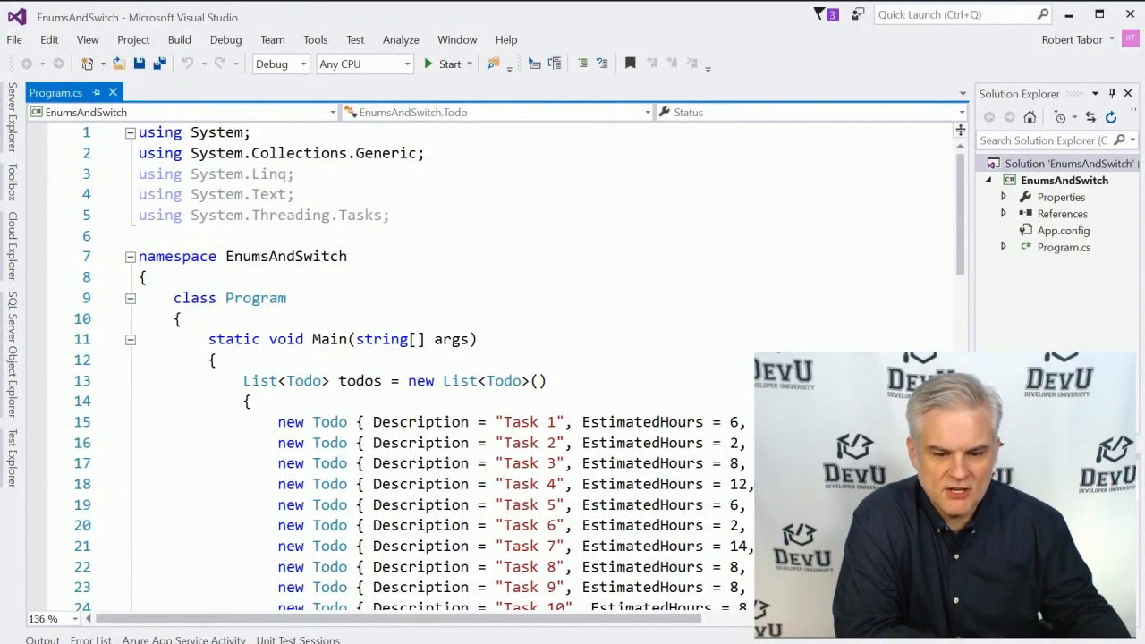
# Review the Todo class and Status enum, checking that NotStarted has value 0.
pyautogui.scroll(-3)
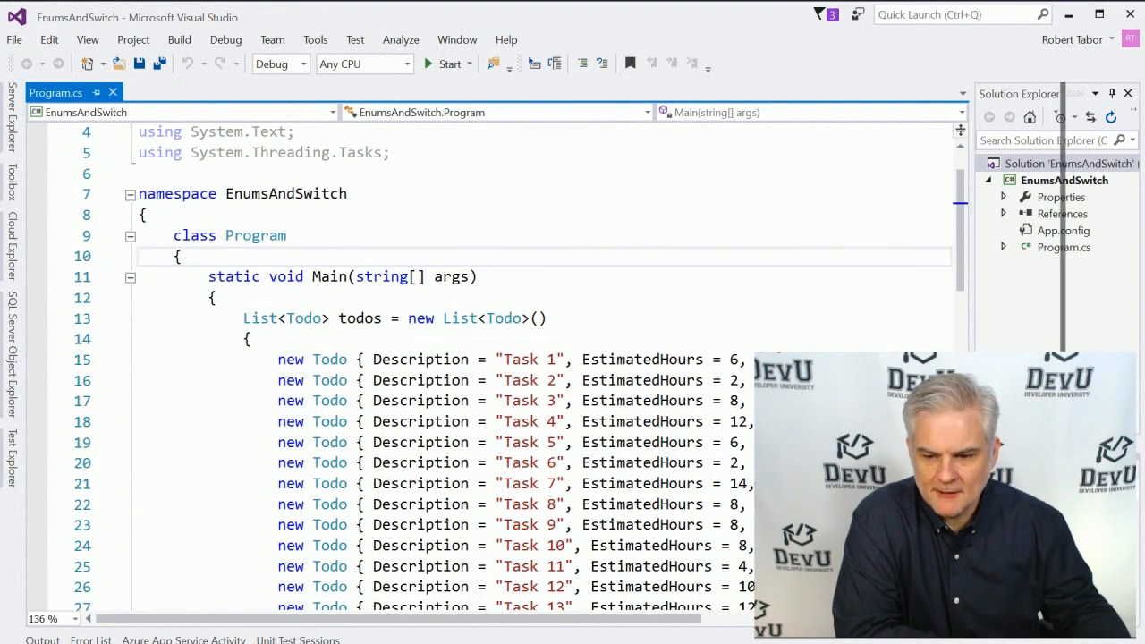
pyautogui.scroll(-3)
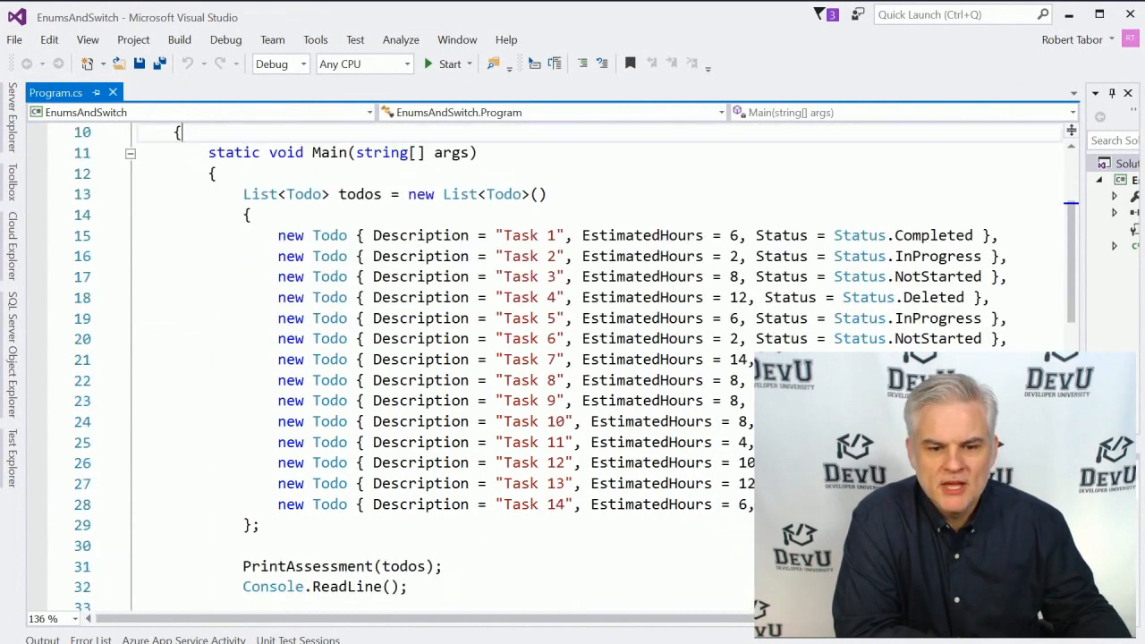
pyautogui.scroll(-3)
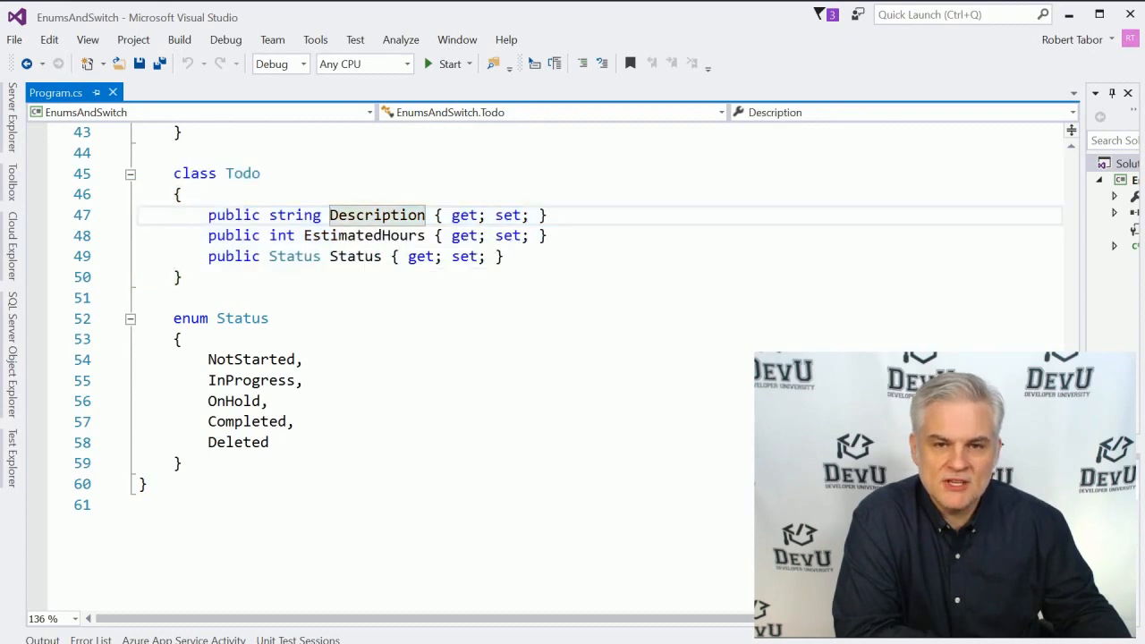
pyautogui.click(362, 235)
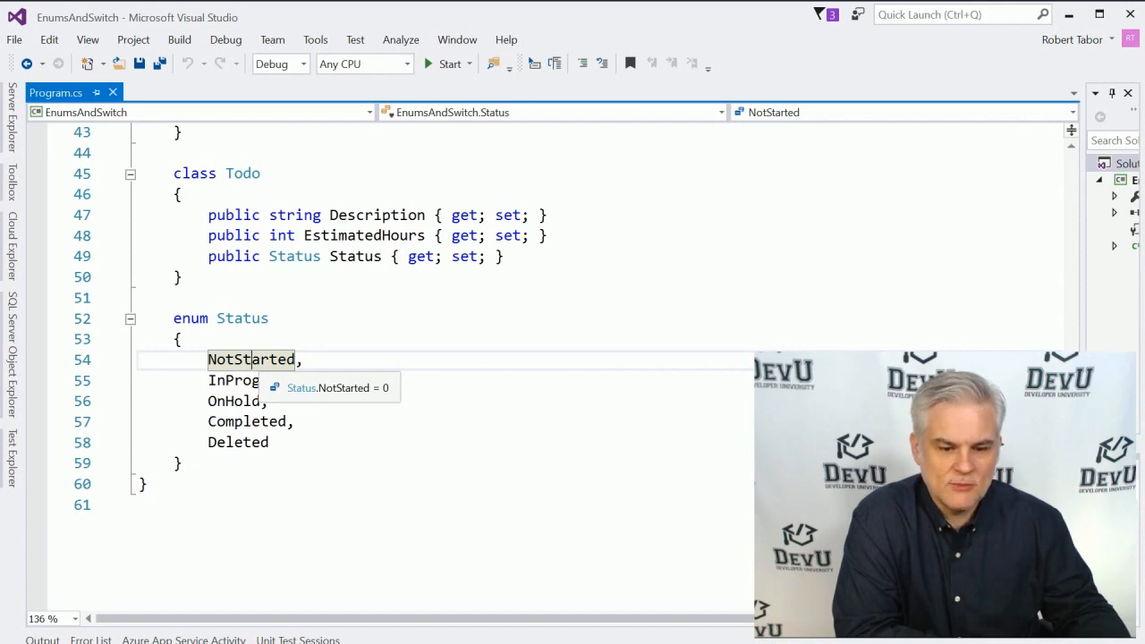
pyautogui.moveTo(255, 380)
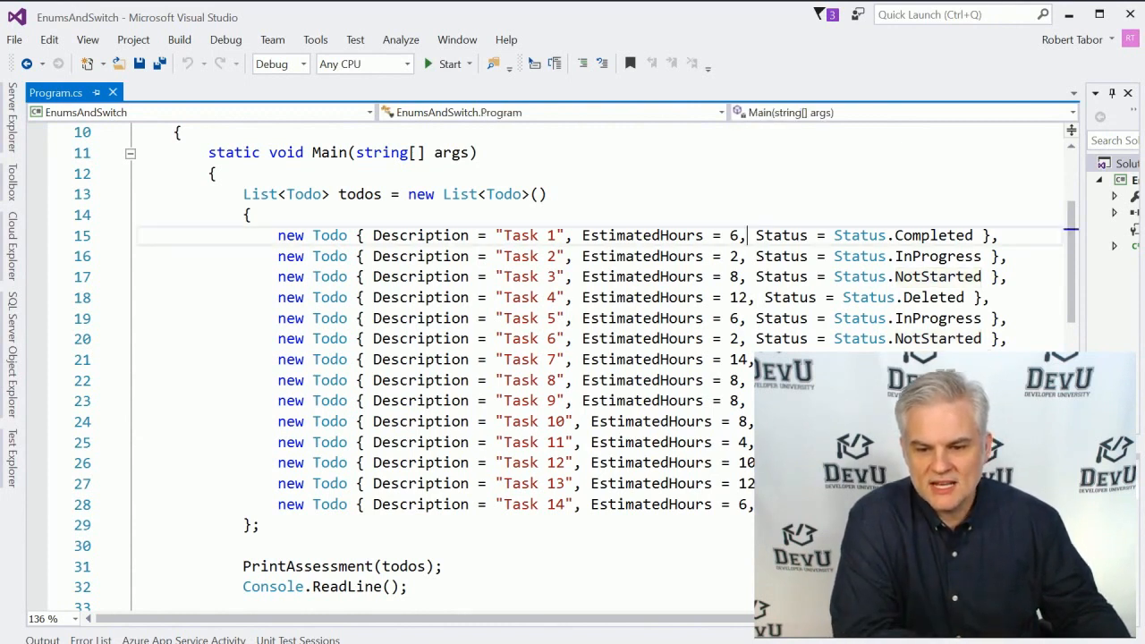
pyautogui.moveTo(781, 235)
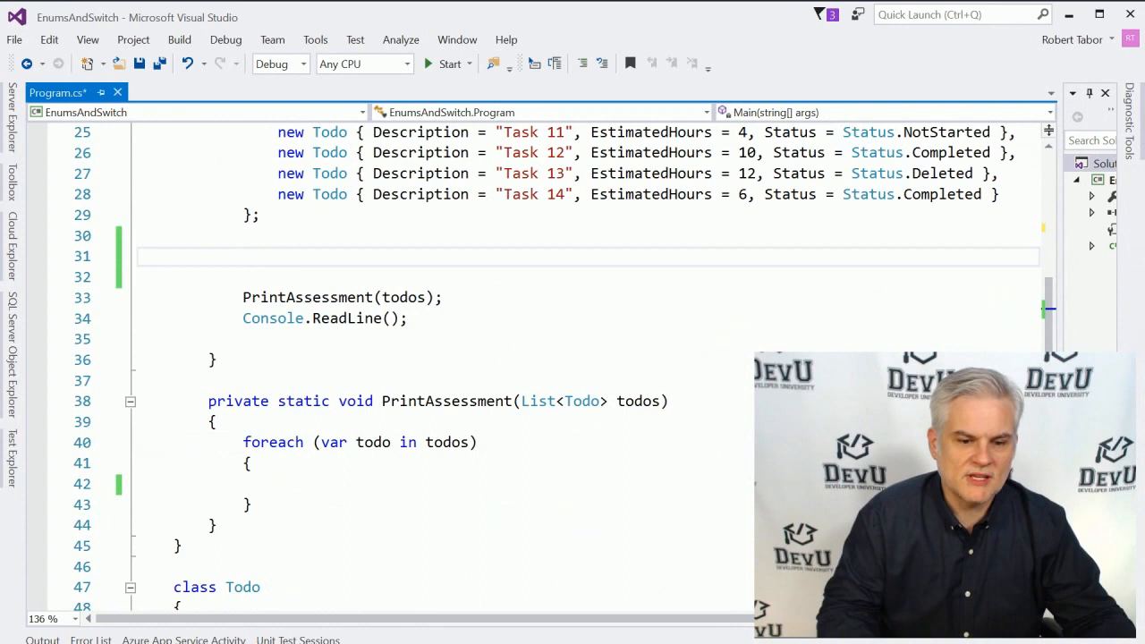
# Add Console.ForegroundColor = ConsoleColor.DarkRed; before the PrintAssessment call.
pyautogui.write('Cons')
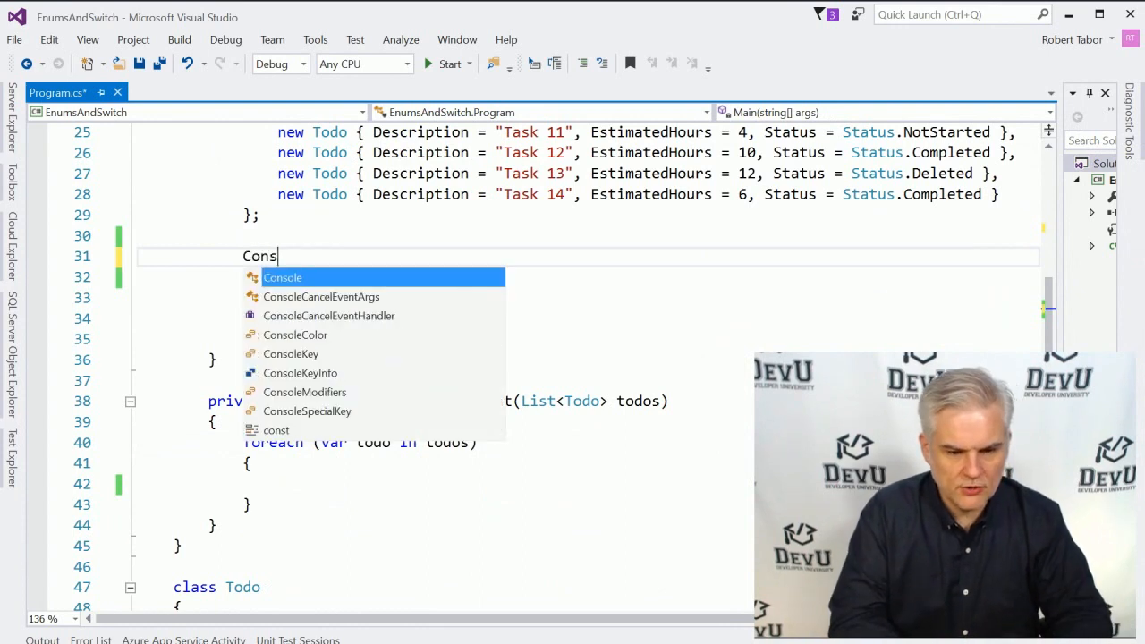
pyautogui.write('.ForegroundColor =')
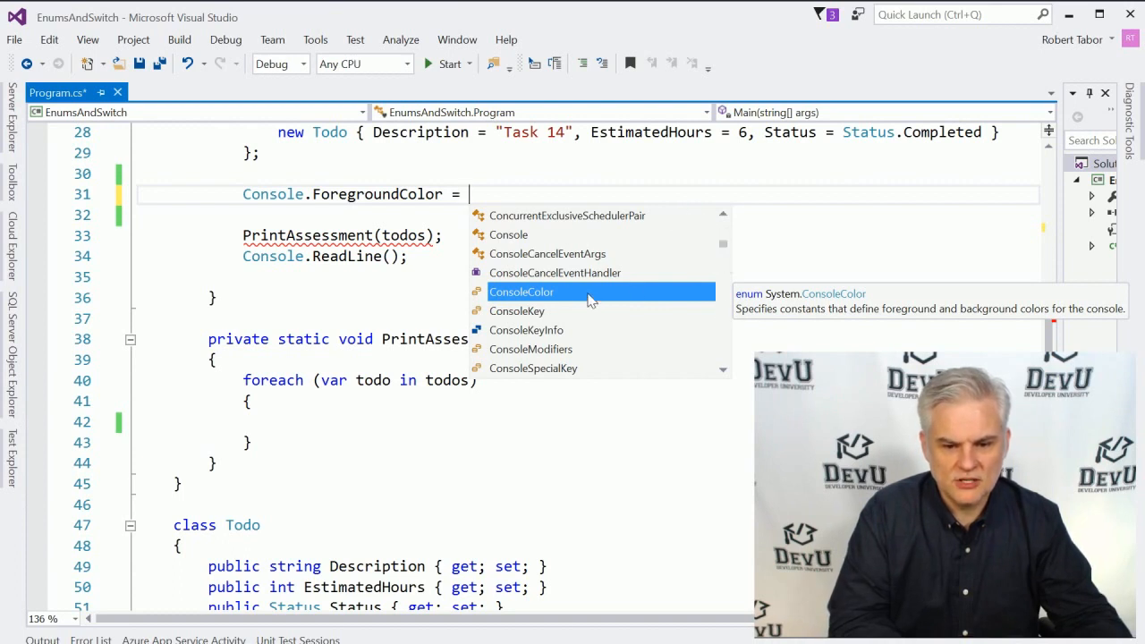
pyautogui.moveTo(562, 295)
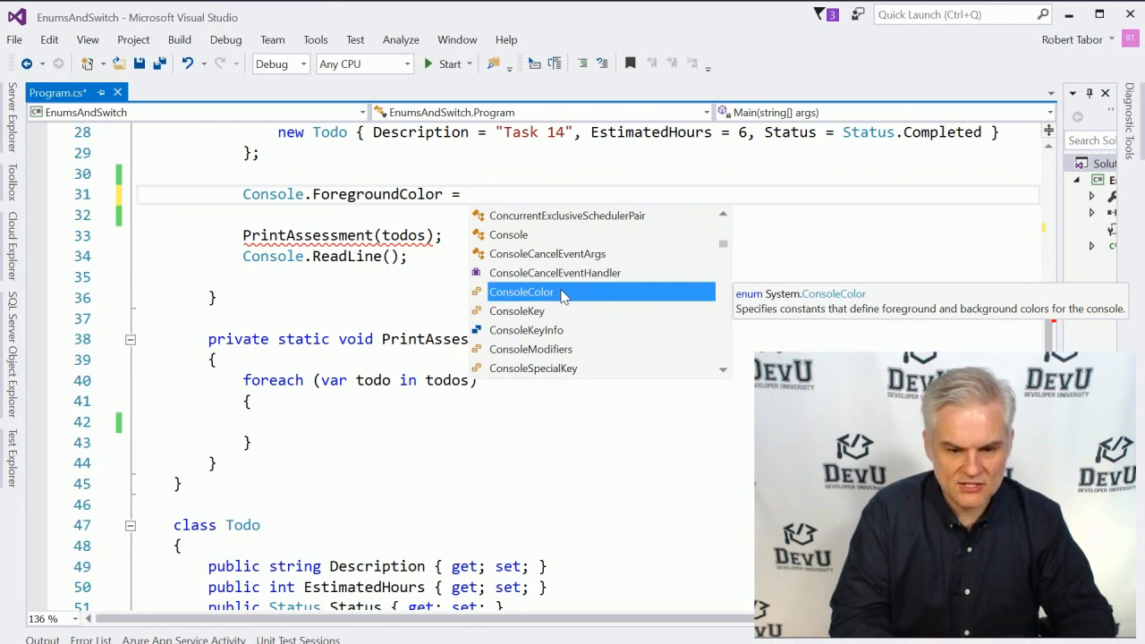
pyautogui.write('ConsoleColor.')
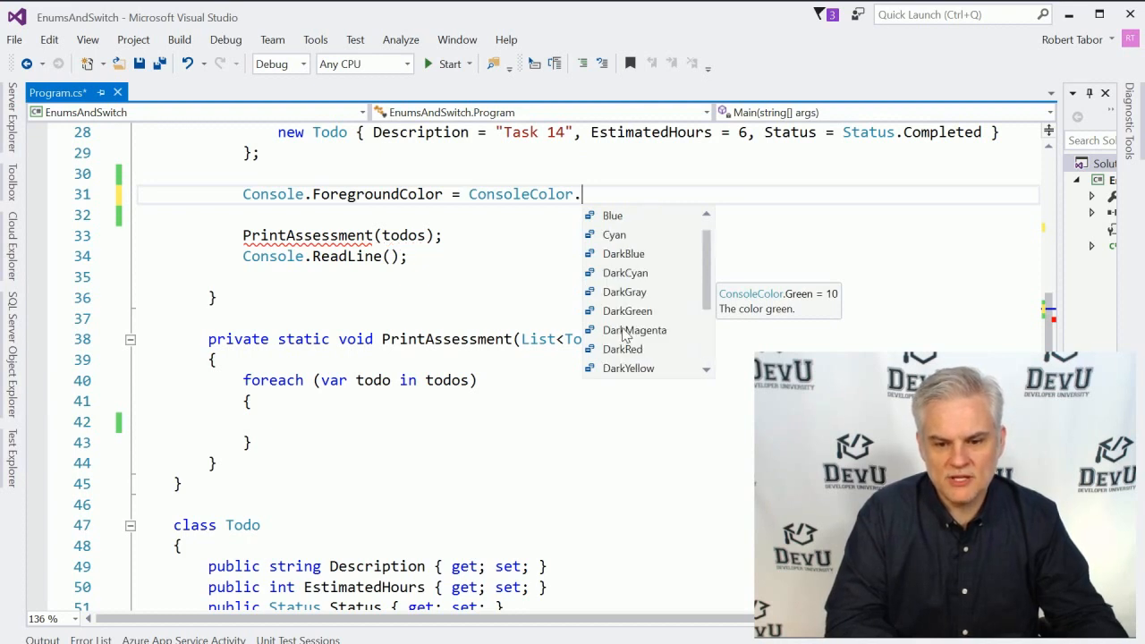
pyautogui.moveTo(681, 288)
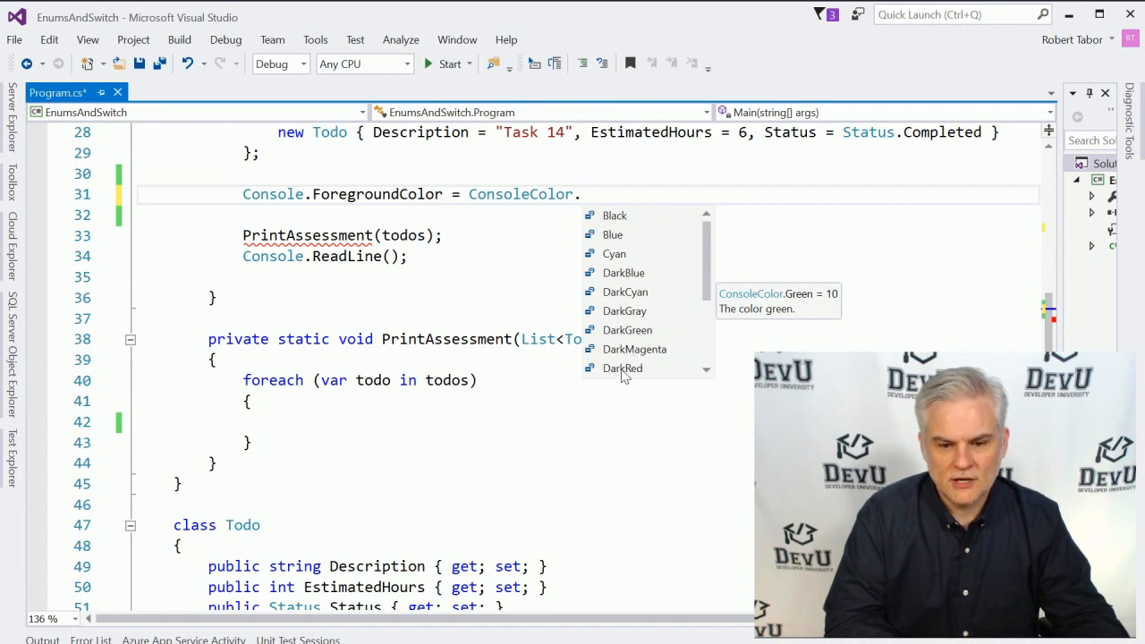
pyautogui.doubleClick(622, 367)
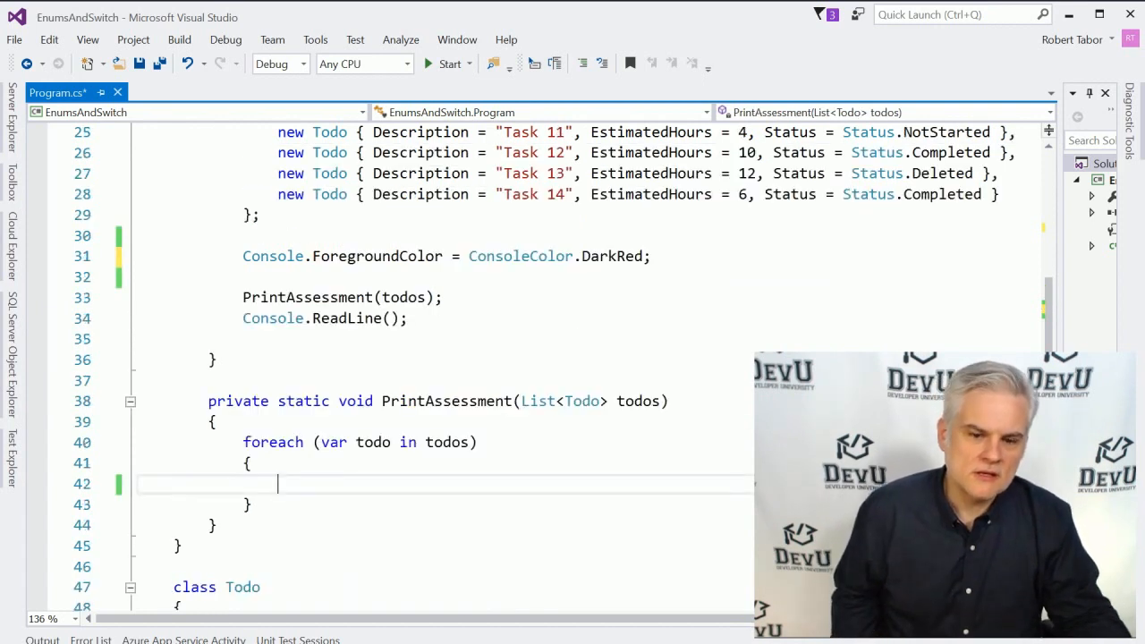
# Insert a switch statement on todo.EstimatedHours inside the foreach loop.
pyautogui.scroll(-3)
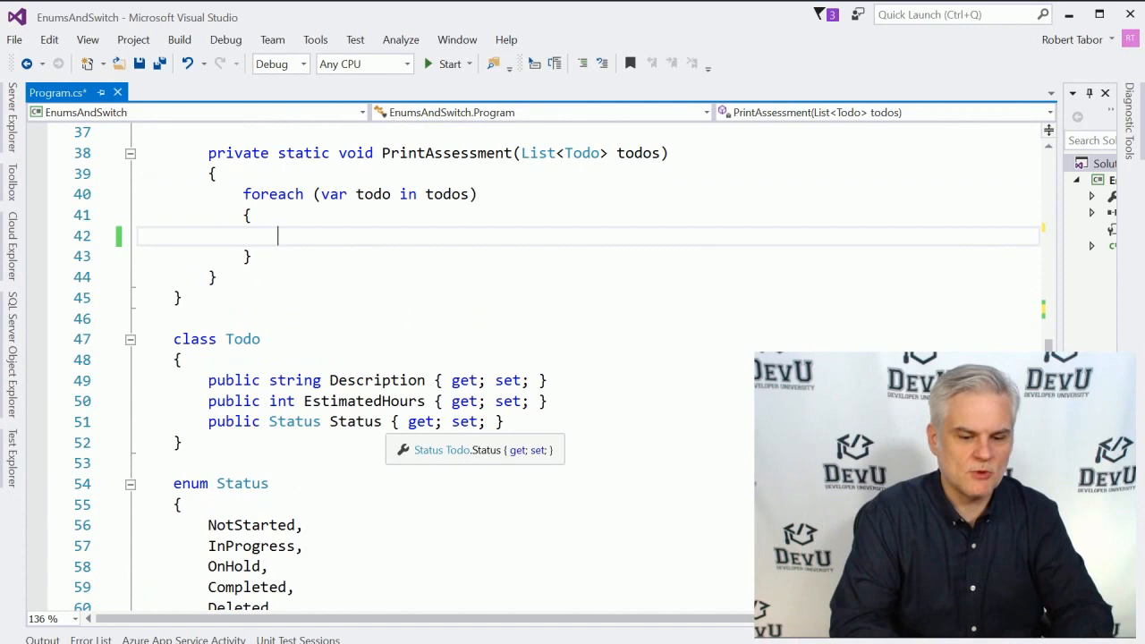
pyautogui.write('sw')
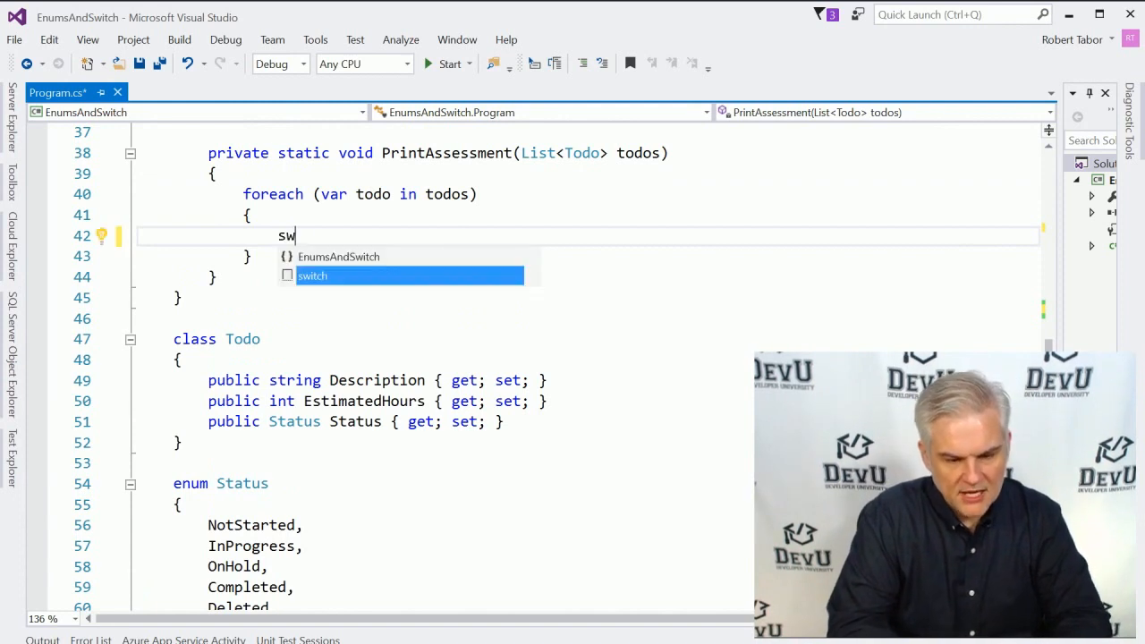
pyautogui.moveTo(312, 275)
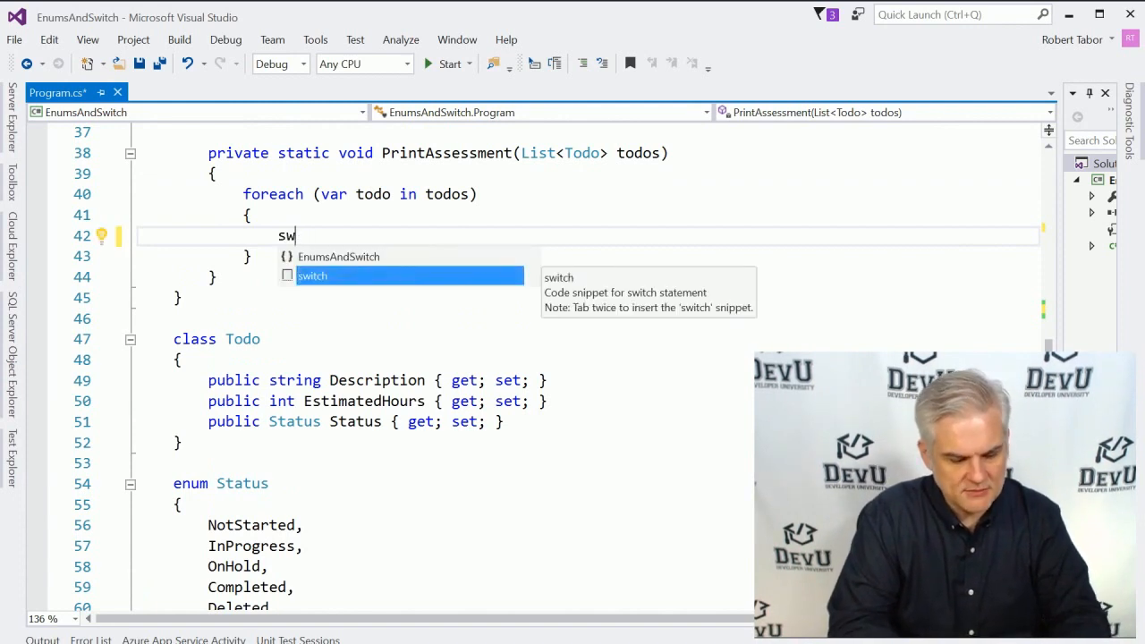
pyautogui.press('Tab')
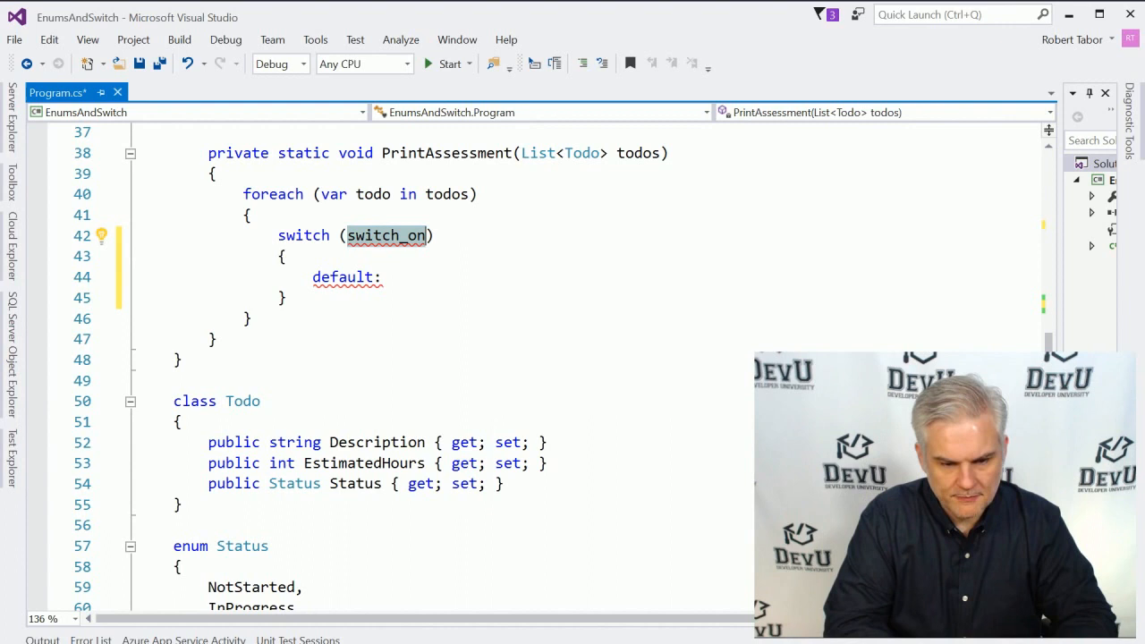
pyautogui.write('todo')
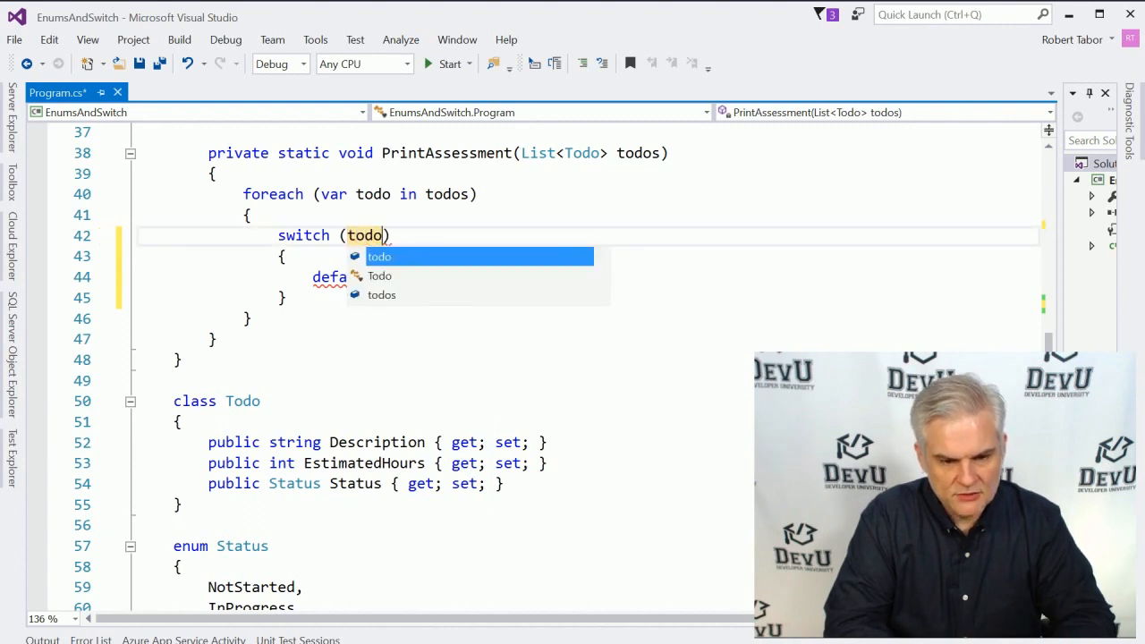
pyautogui.write('.')
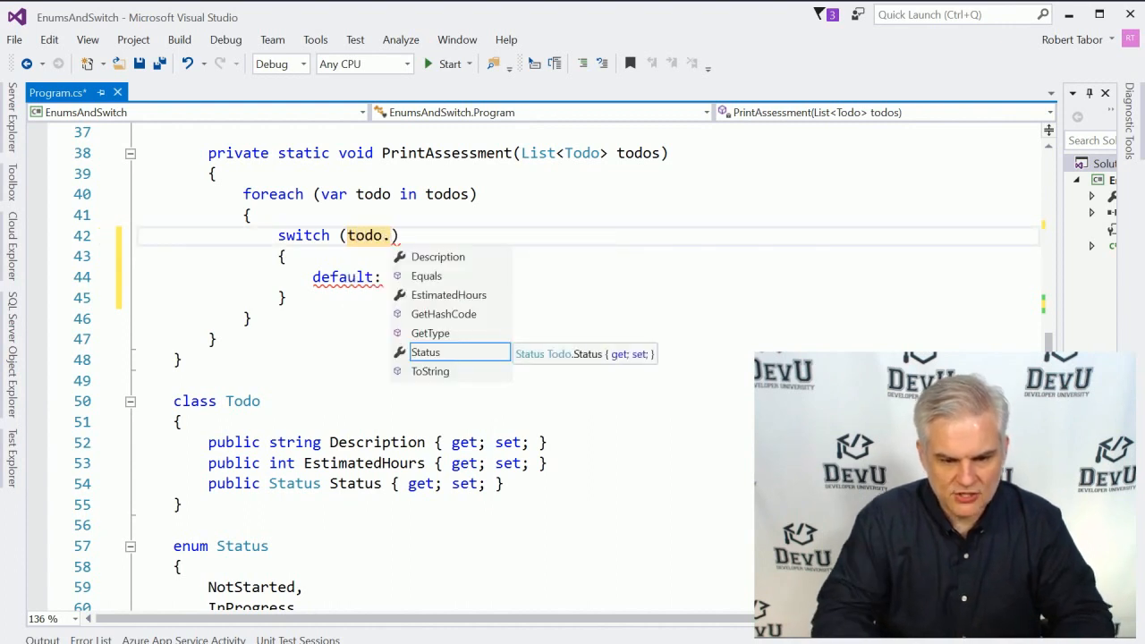
pyautogui.click(426, 351)
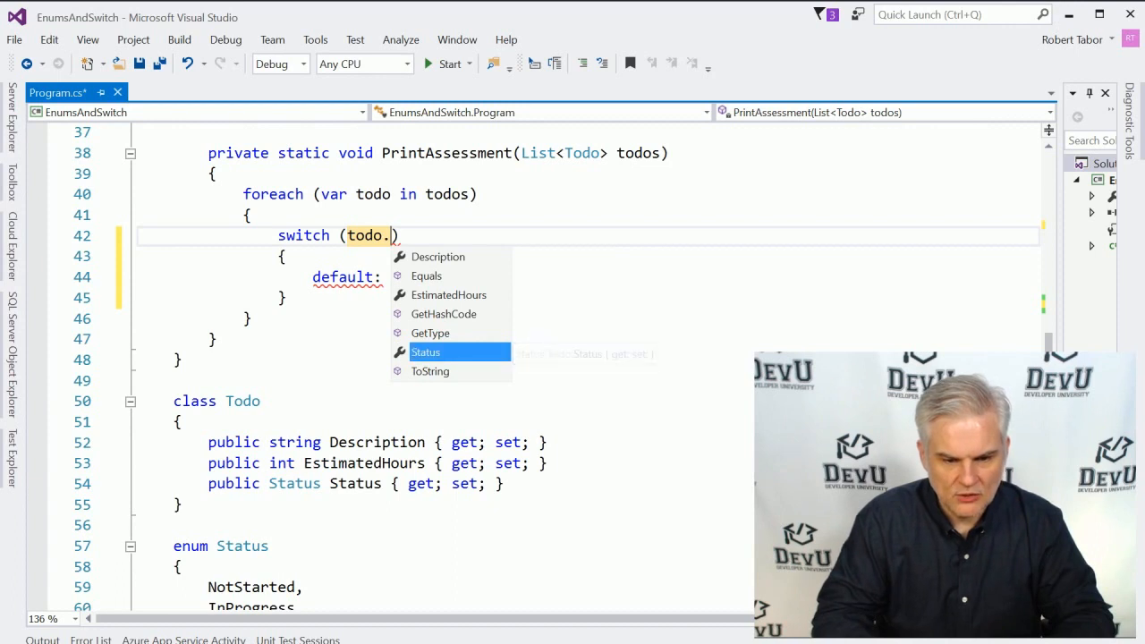
pyautogui.click(448, 294)
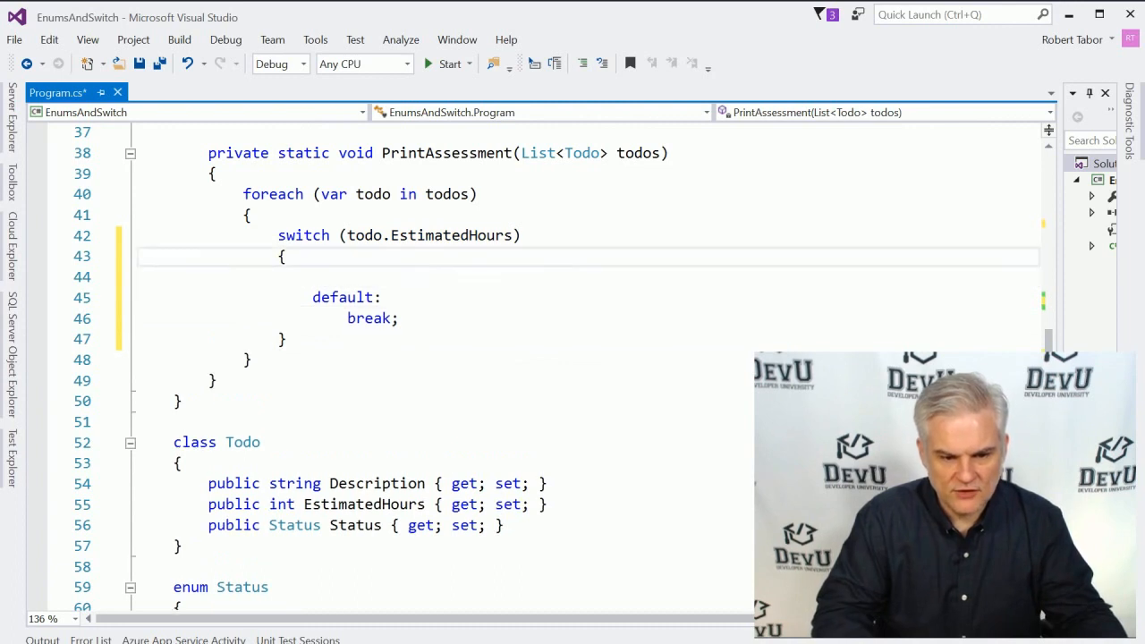
# Add case 4 and case 5 branches, each ending in break.
pyautogui.write('cse')
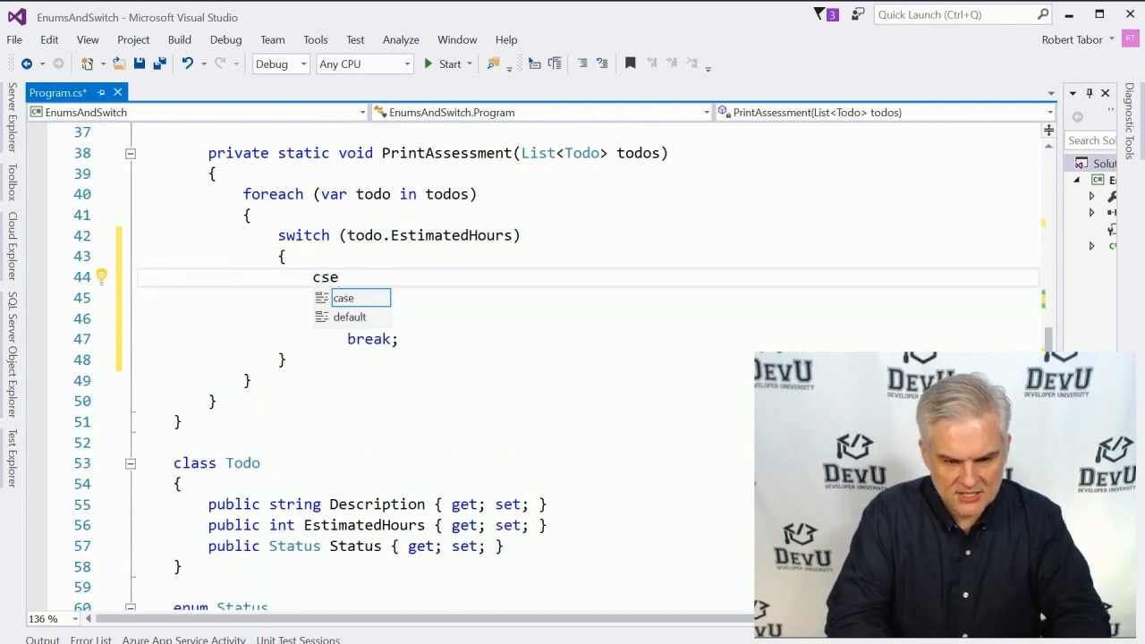
pyautogui.press('Tab')
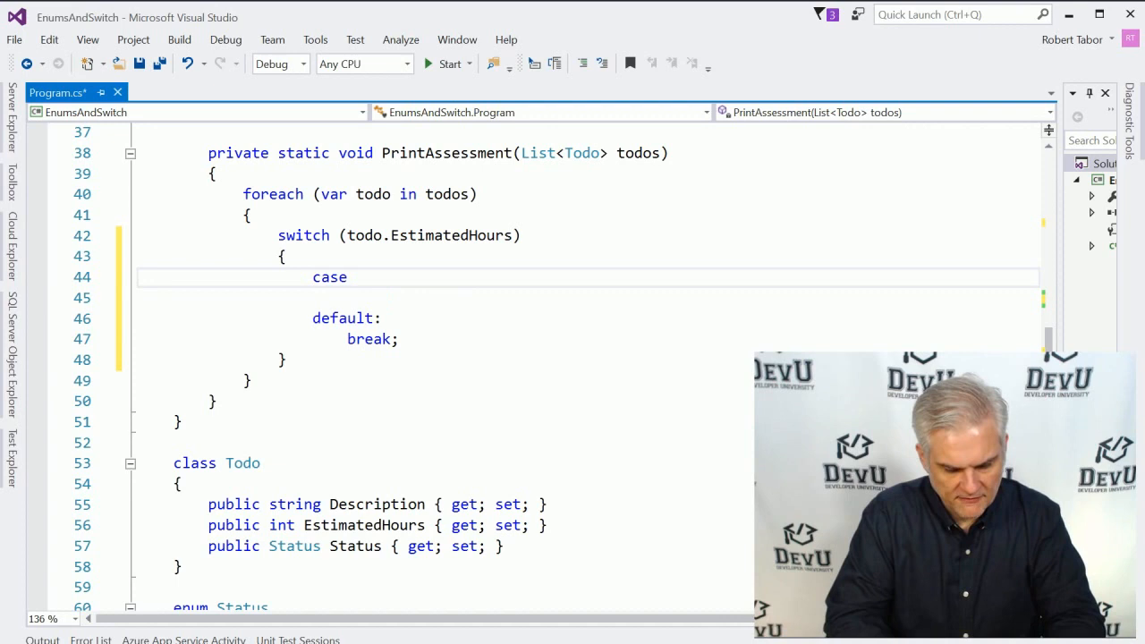
pyautogui.write('4:')
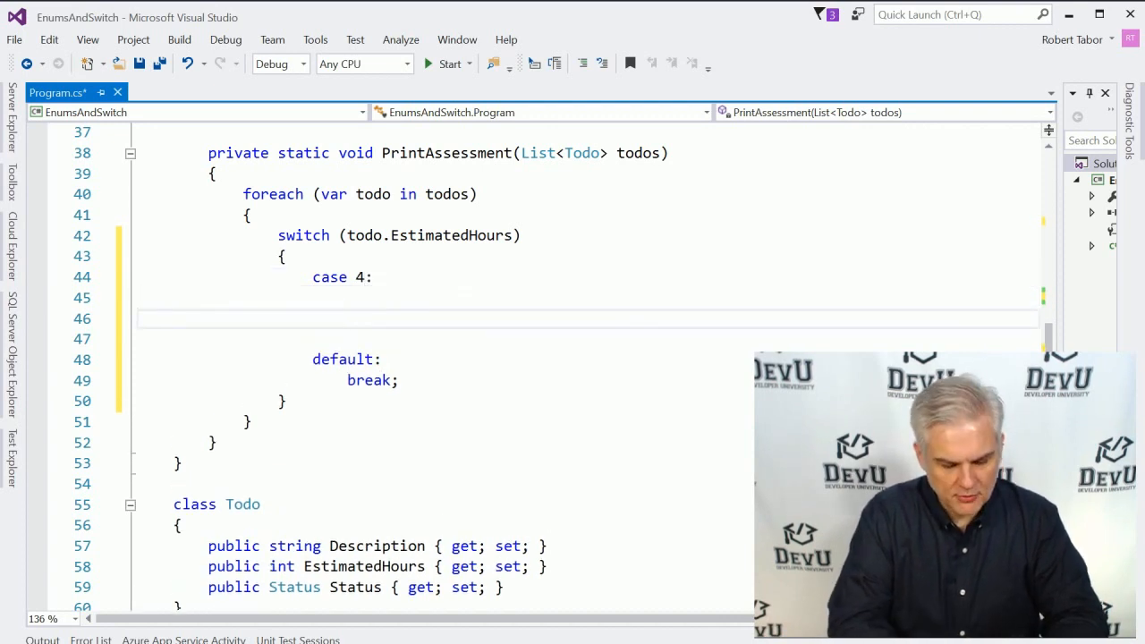
pyautogui.write('break;')
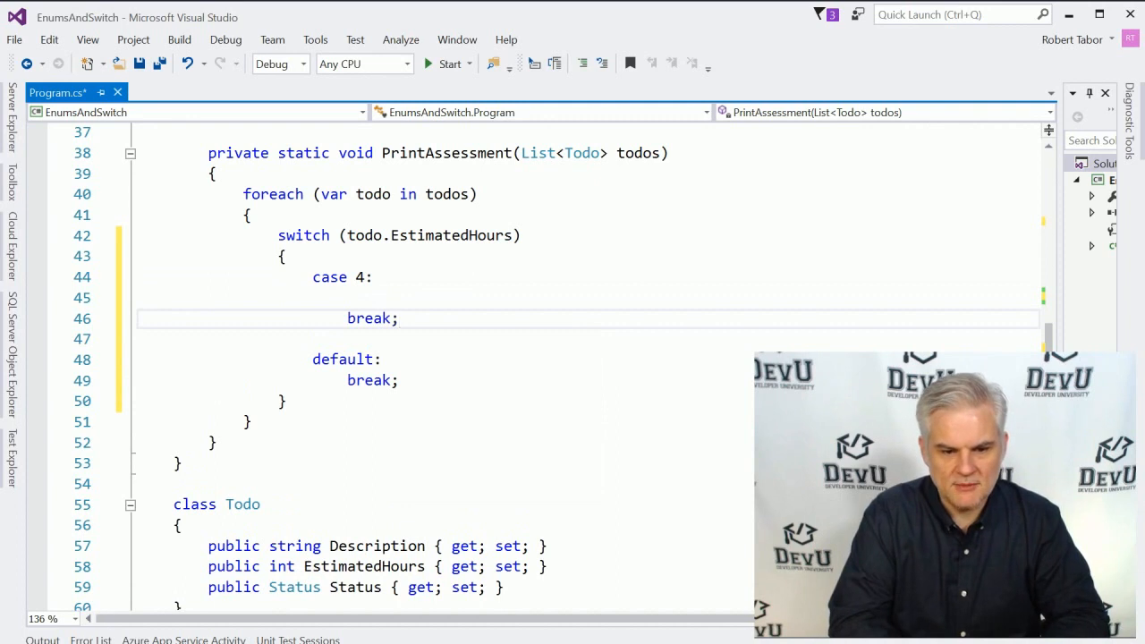
pyautogui.write('case 5:')
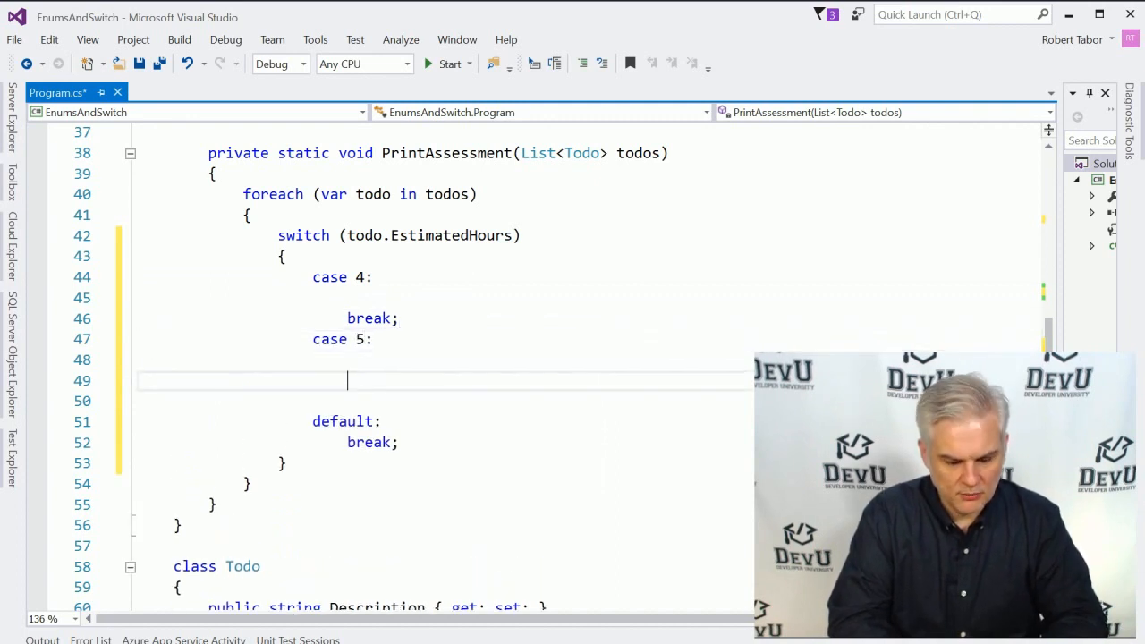
pyautogui.write('break;')
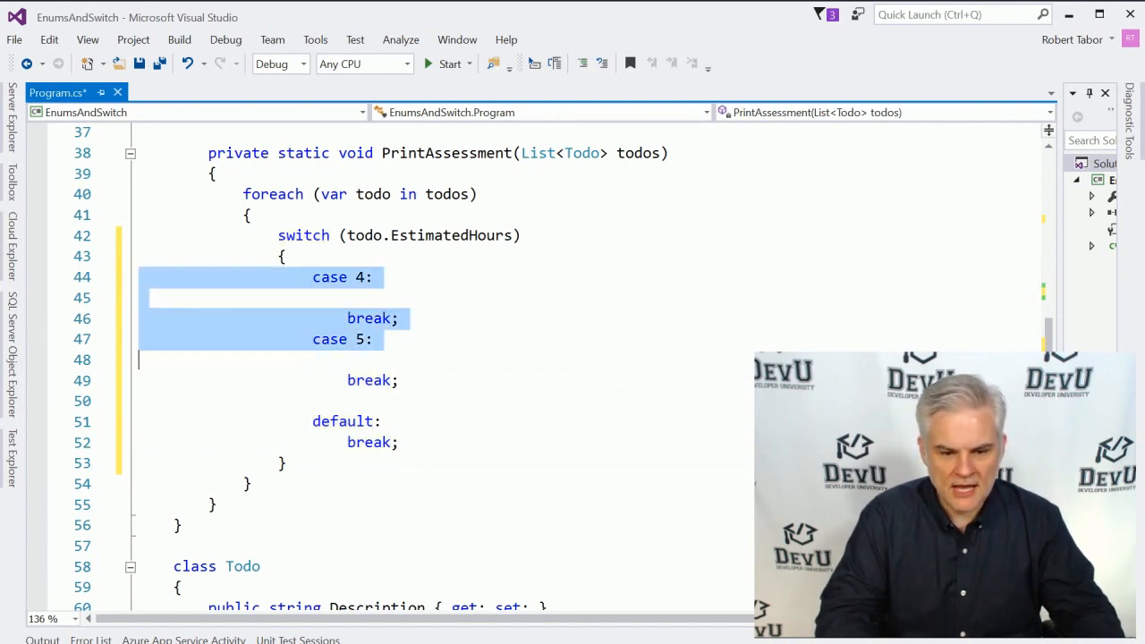
# Remove the trial cases and write a case 2 branch ending in break.
pyautogui.press('Delete')
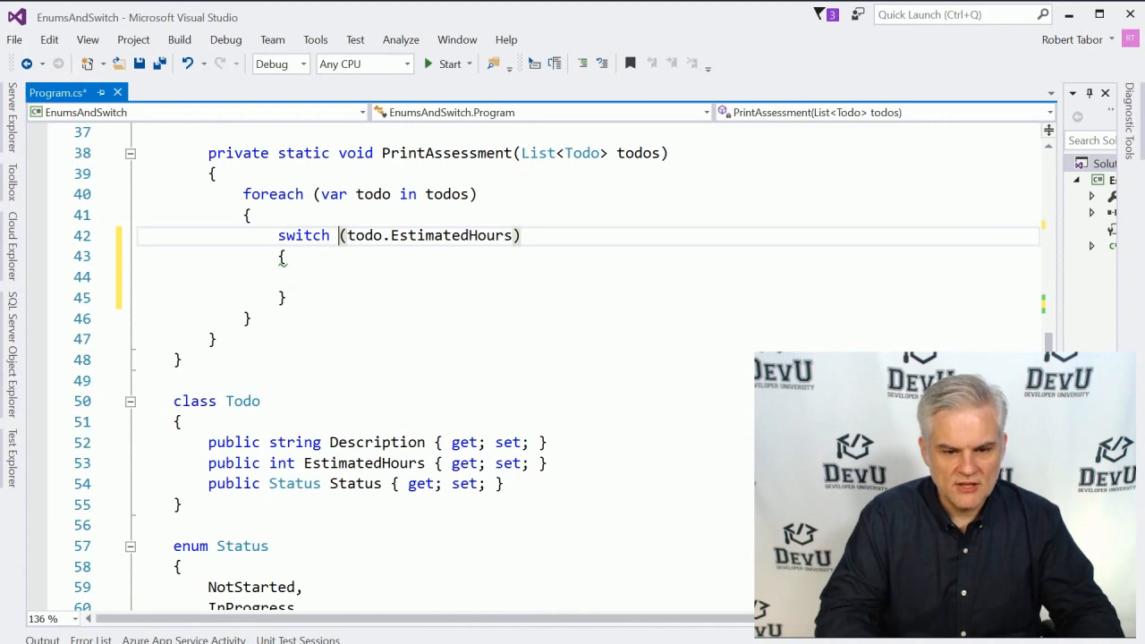
pyautogui.moveTo(338, 235); pyautogui.dragTo(521, 235)
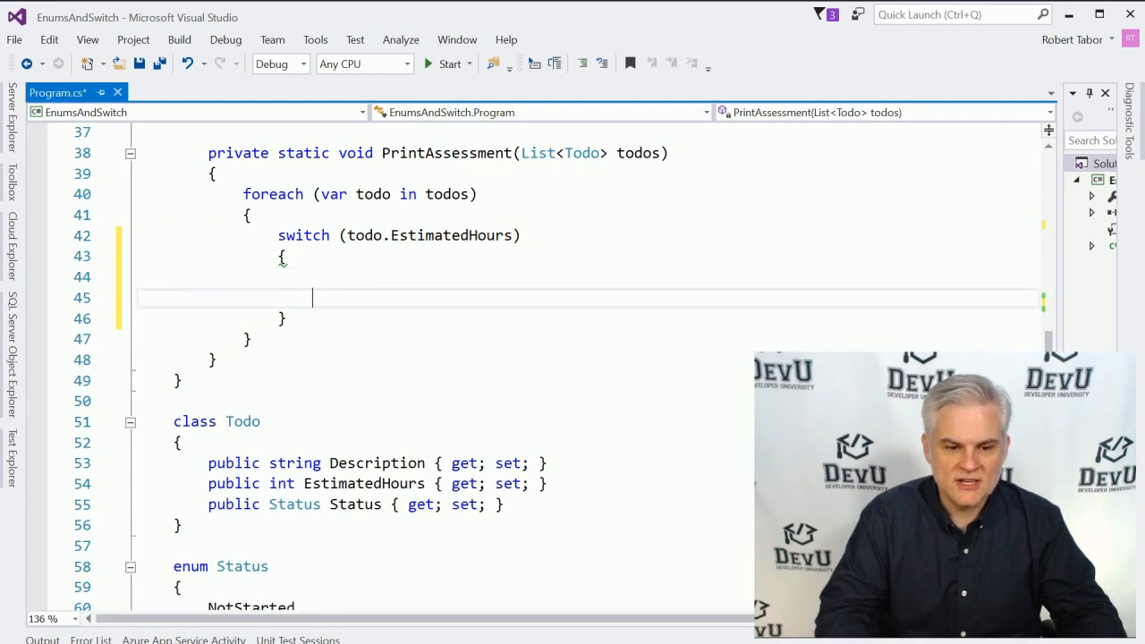
pyautogui.write('case')
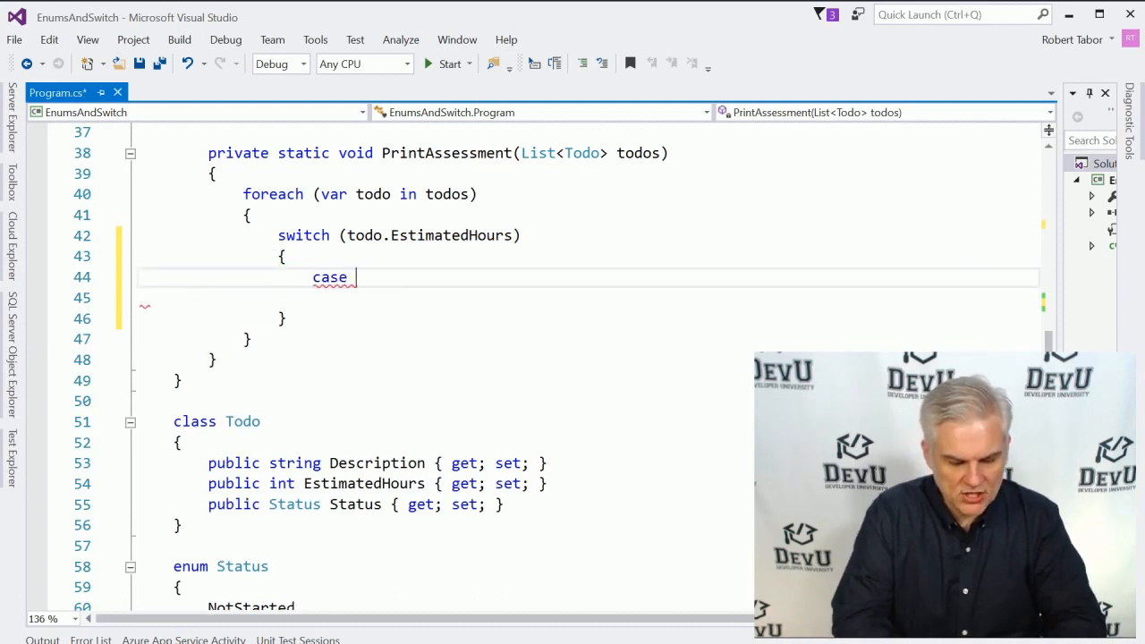
pyautogui.write('2:')
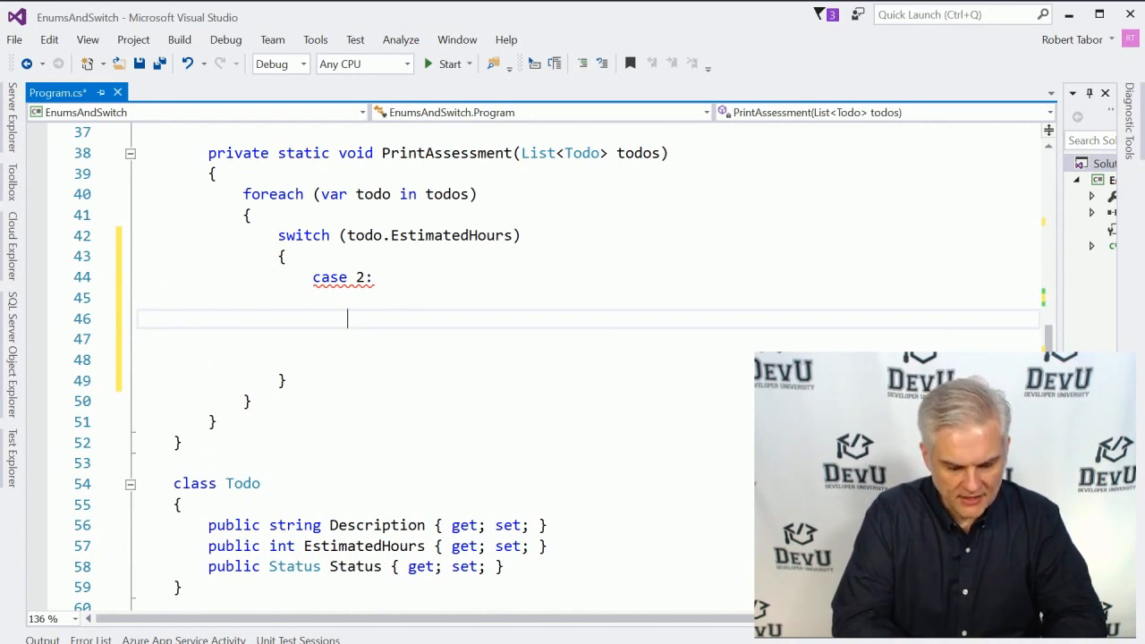
pyautogui.write('break;')
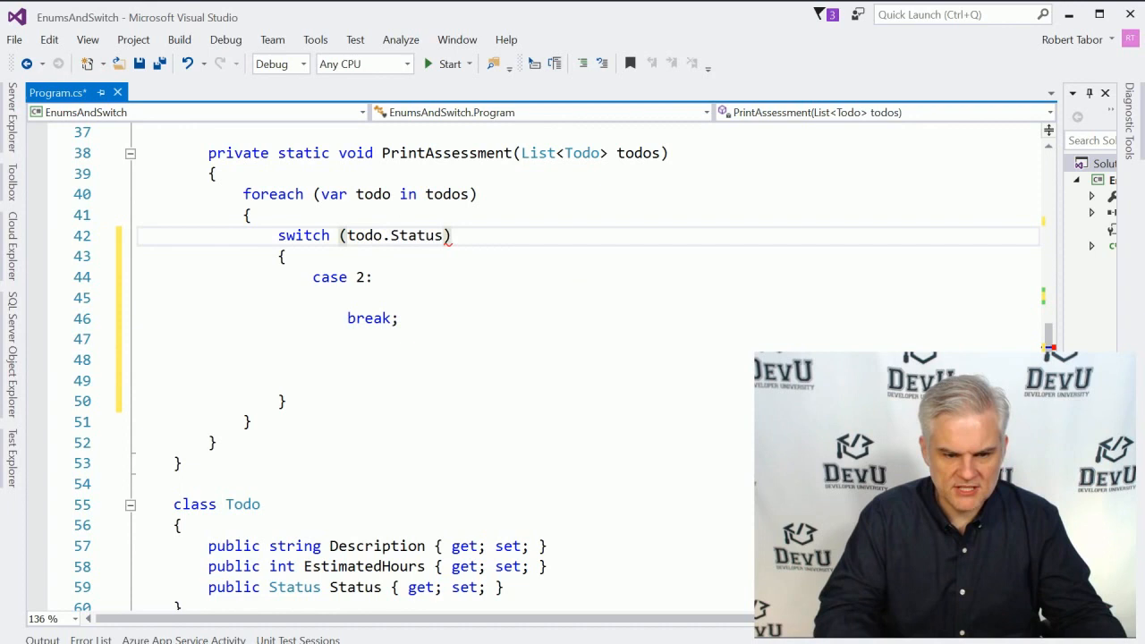
# Change case 2 to Status.Completed and add a case Status.Deleted ending in break.
pyautogui.doubleClick(362, 277)
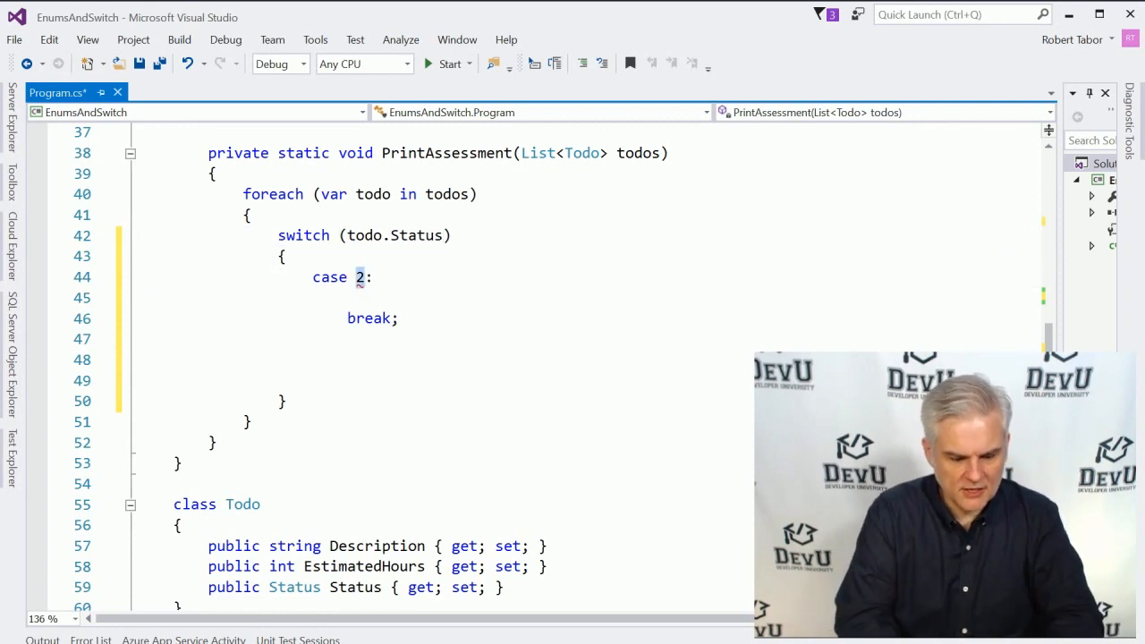
pyautogui.write('Status.Completed')
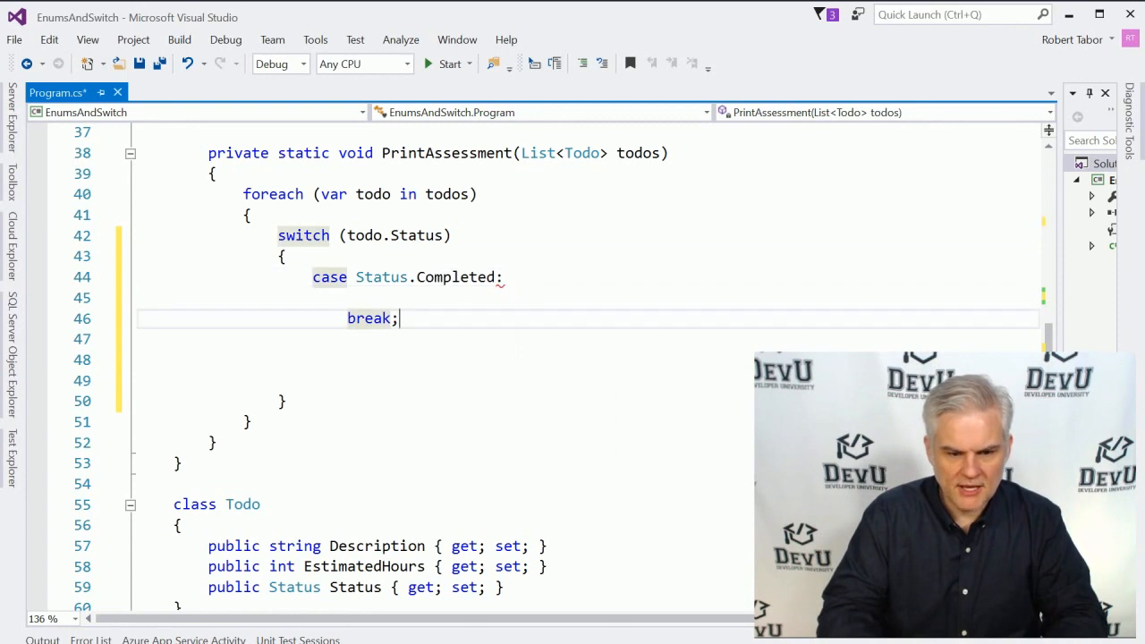
pyautogui.write('cx')
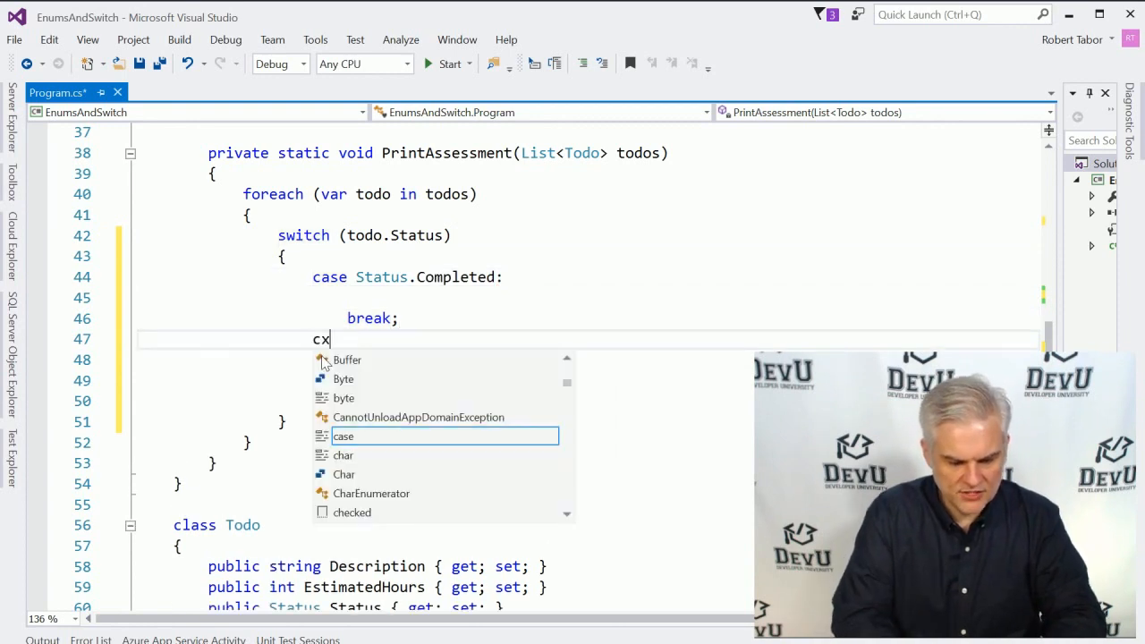
pyautogui.write('a')
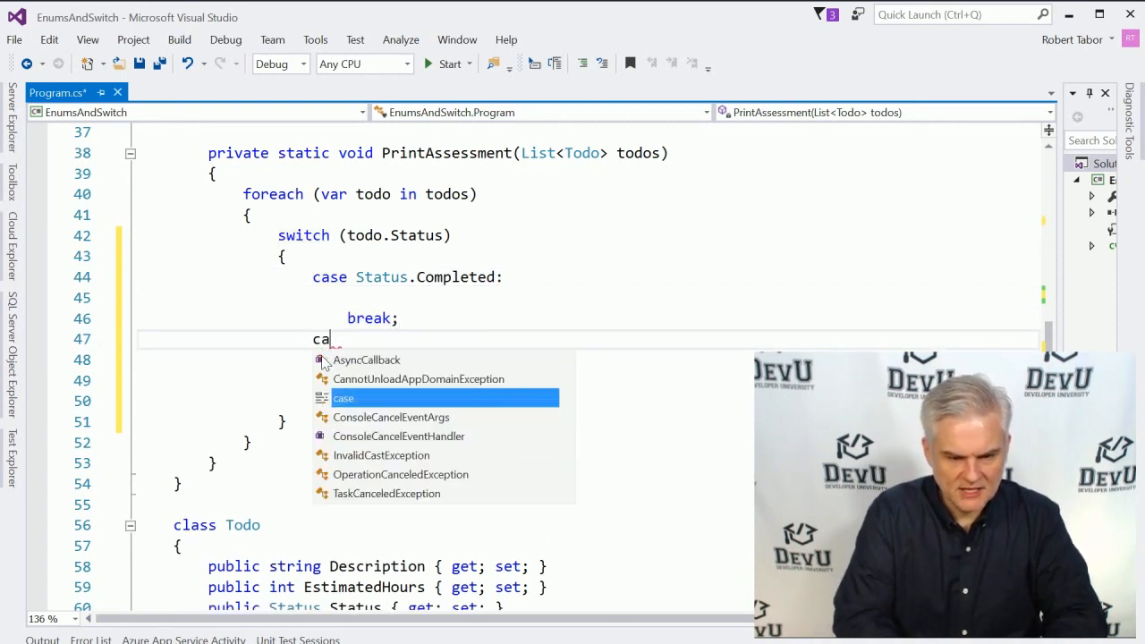
pyautogui.write('se Status.')
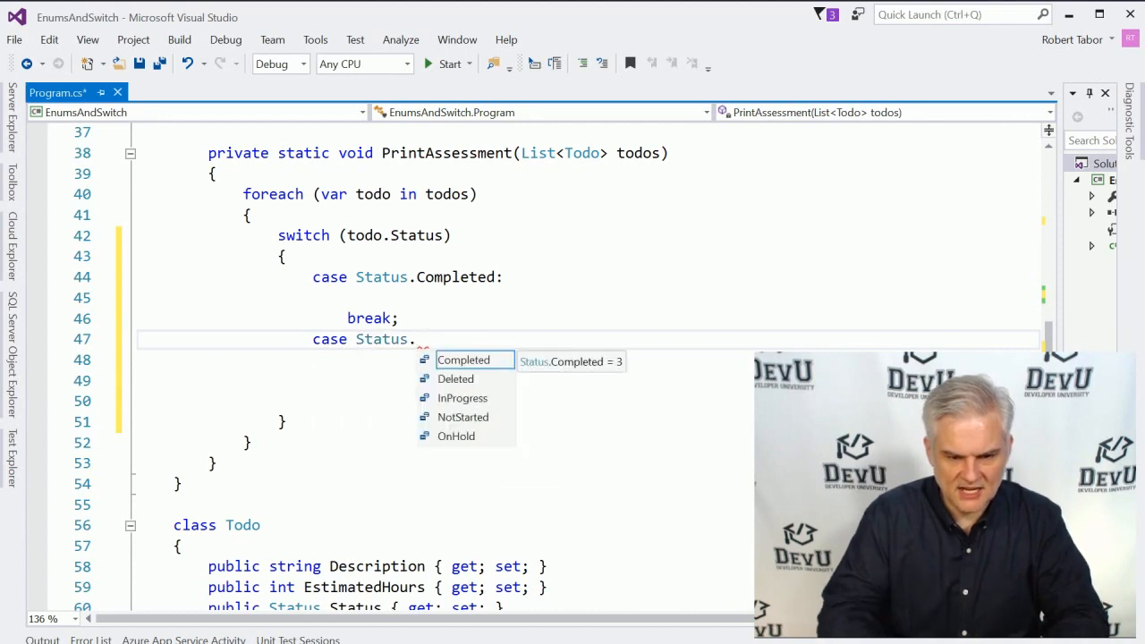
pyautogui.write('Deleted"')
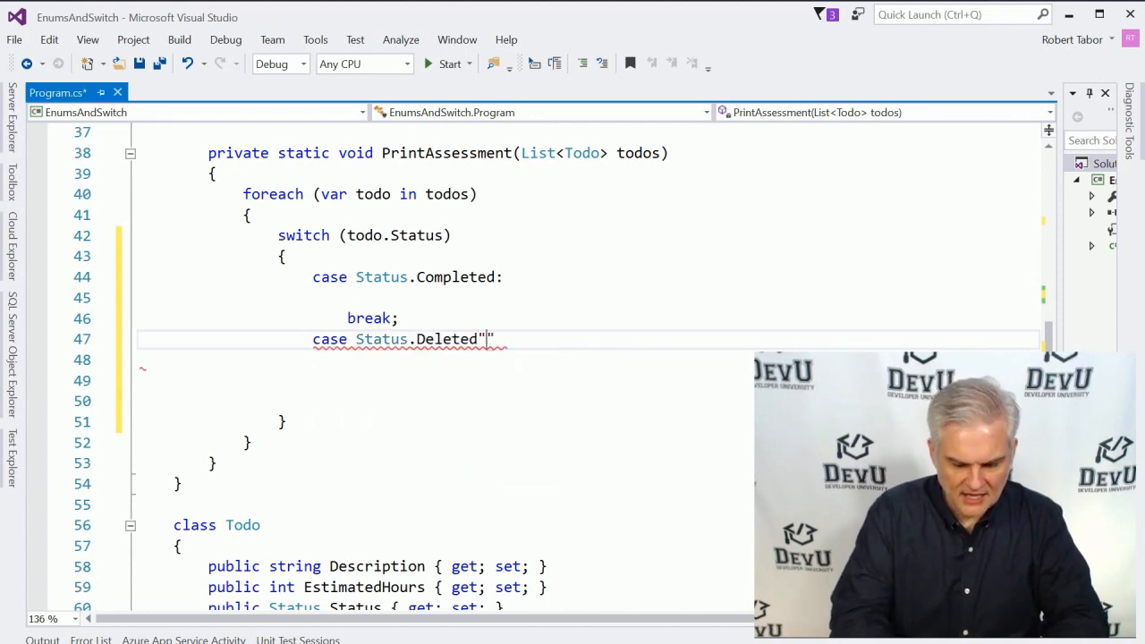
pyautogui.write('b')
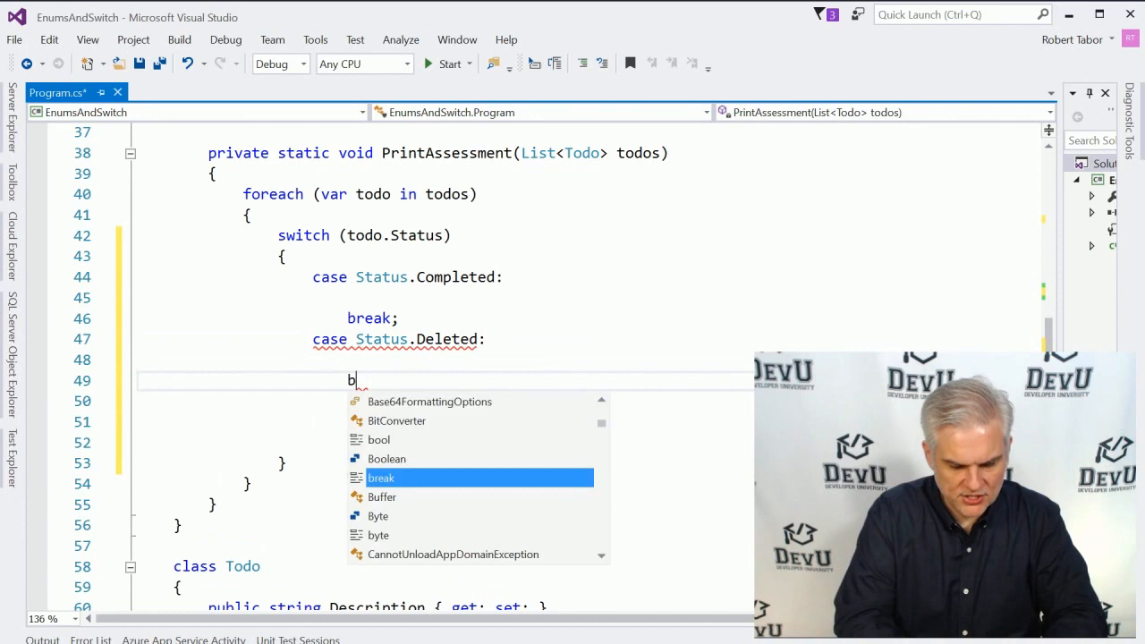
pyautogui.write('reak;')
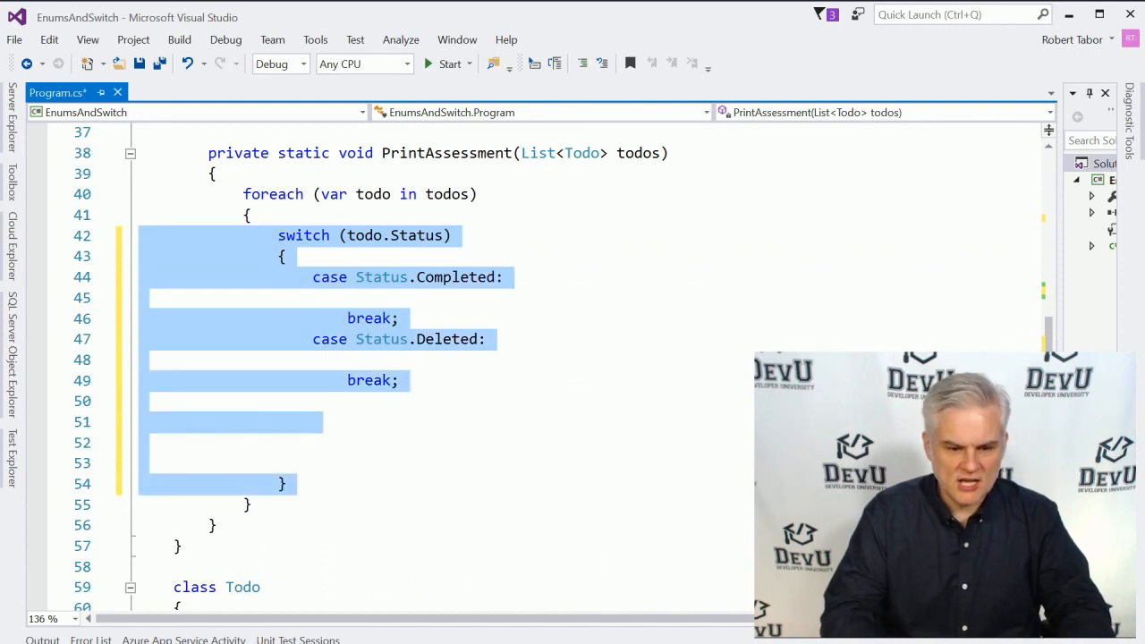
# Delete the switch and regenerate it on todo.Status with a case per Status value.
pyautogui.press('Delete')
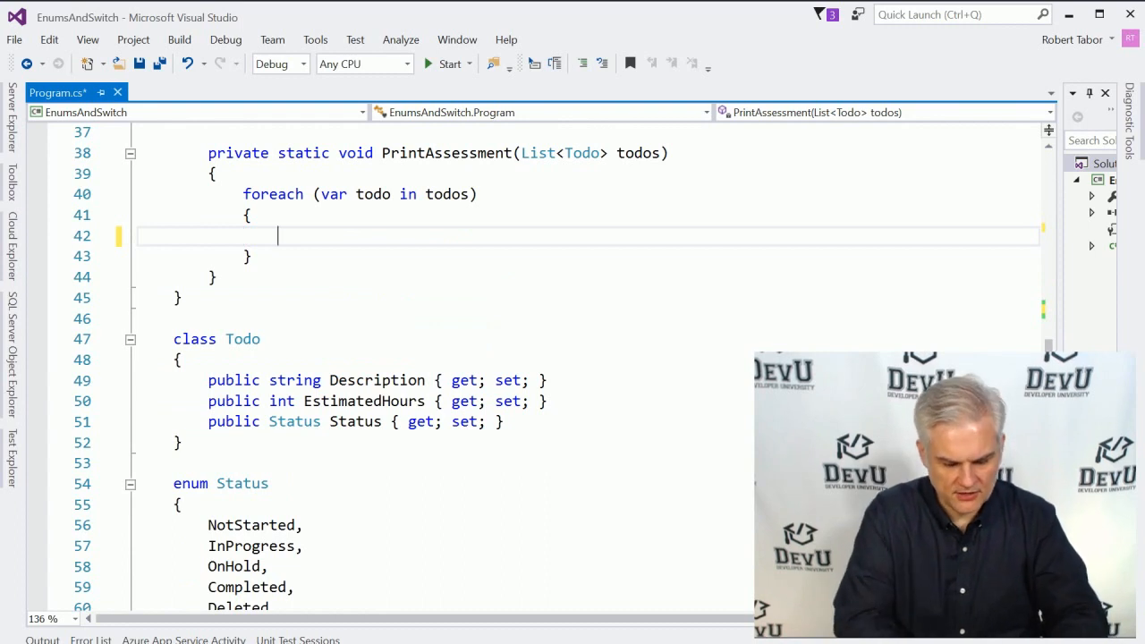
pyautogui.write('switch')
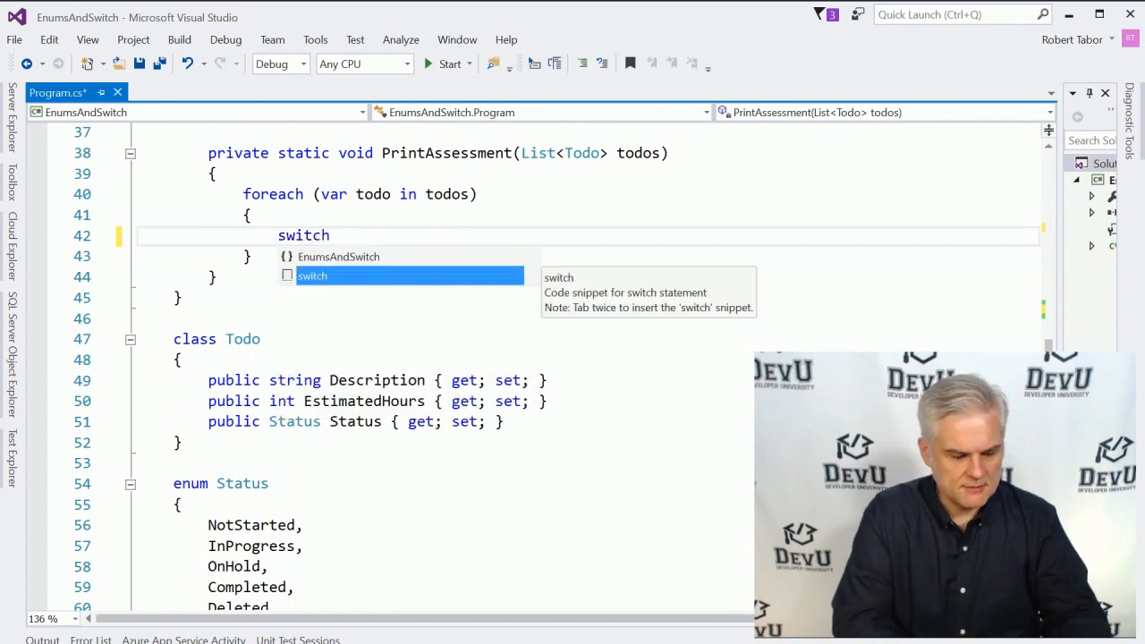
pyautogui.press('Tab')
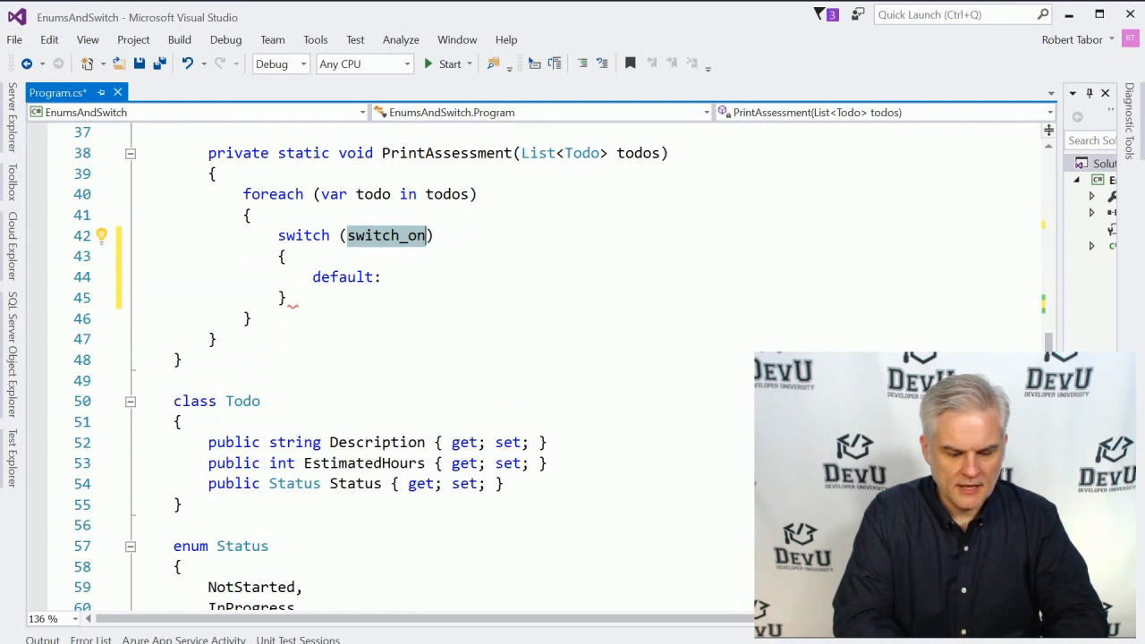
pyautogui.write('todo')
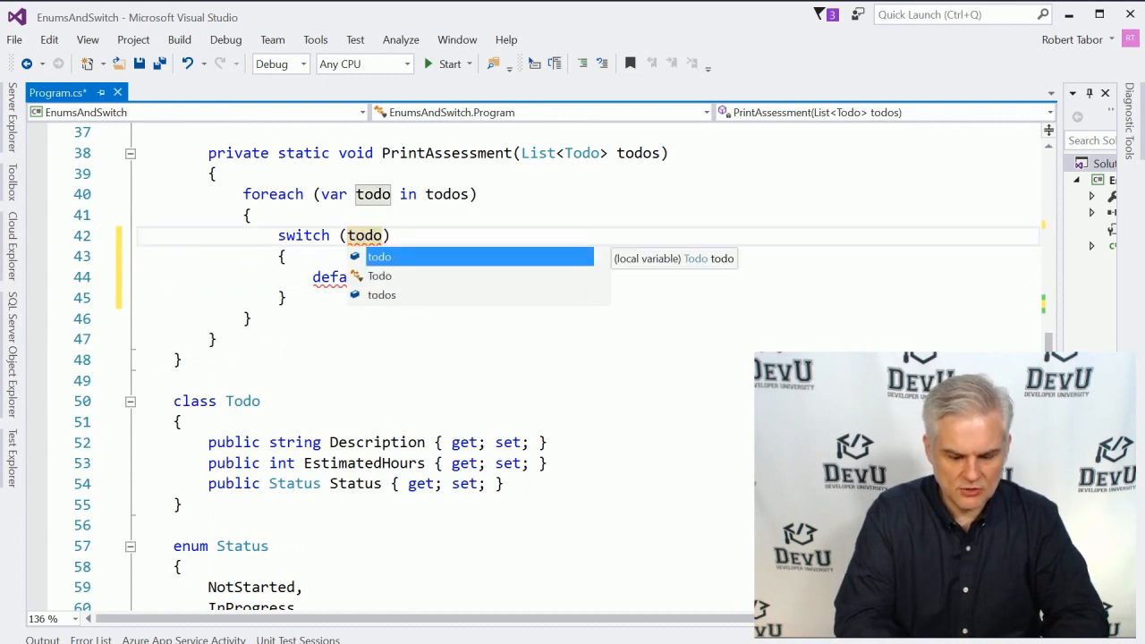
pyautogui.write('.')
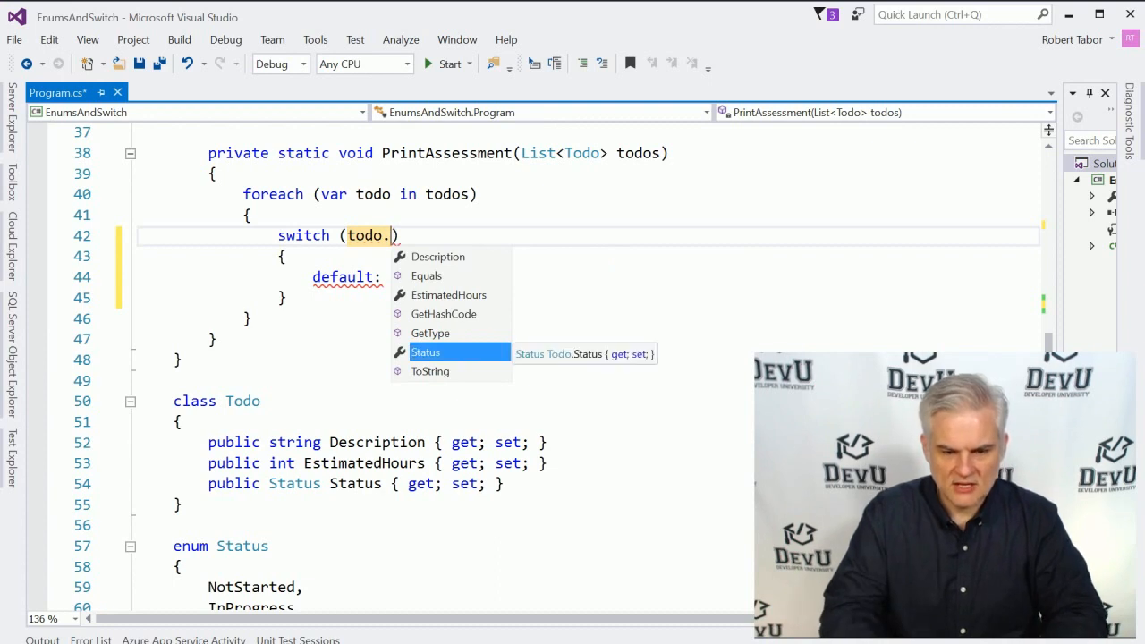
pyautogui.click(425, 351)
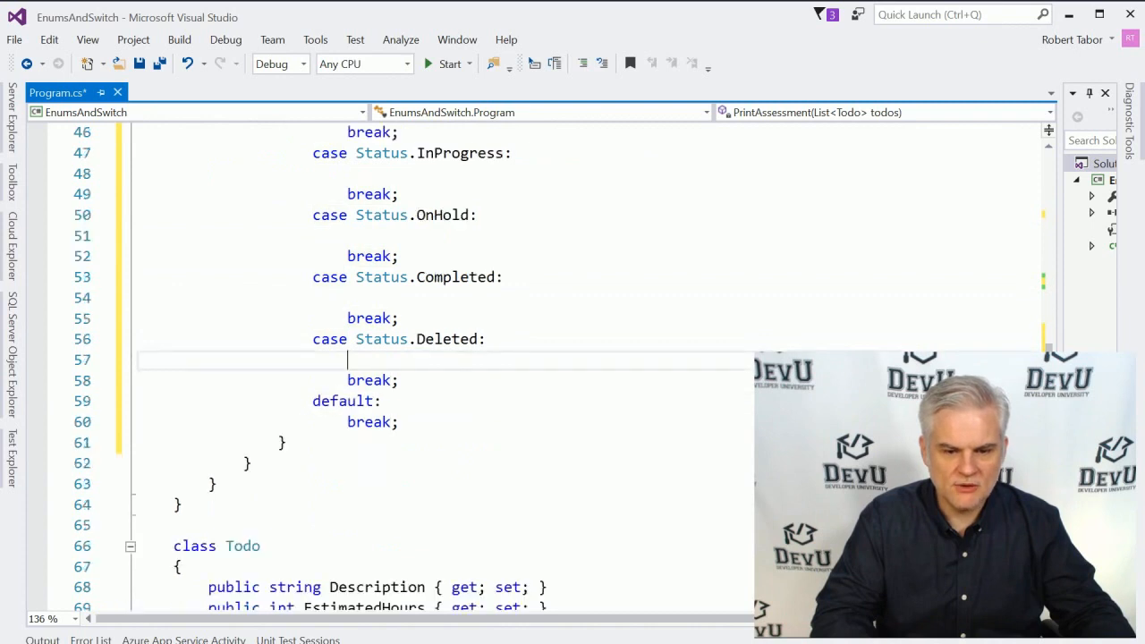
# Set Console.ForegroundColor = ConsoleColor.DarkRed; in the Completed and Deleted cases.
pyautogui.scroll(3)
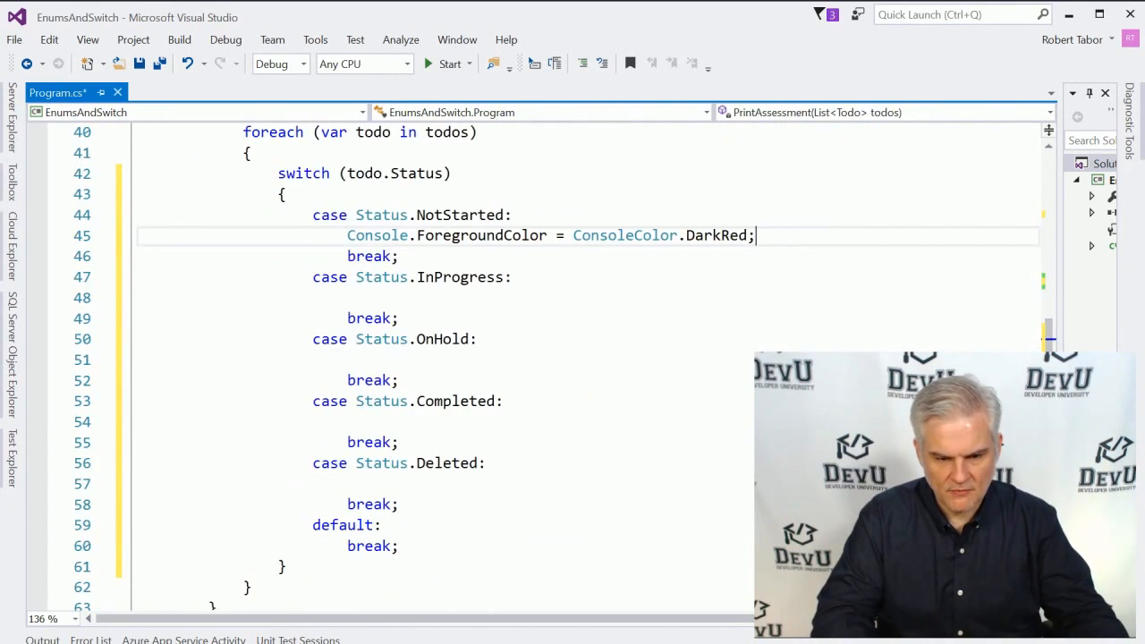
pyautogui.write('Console.ForegroundColor = ConsoleColor.DarkRed;')
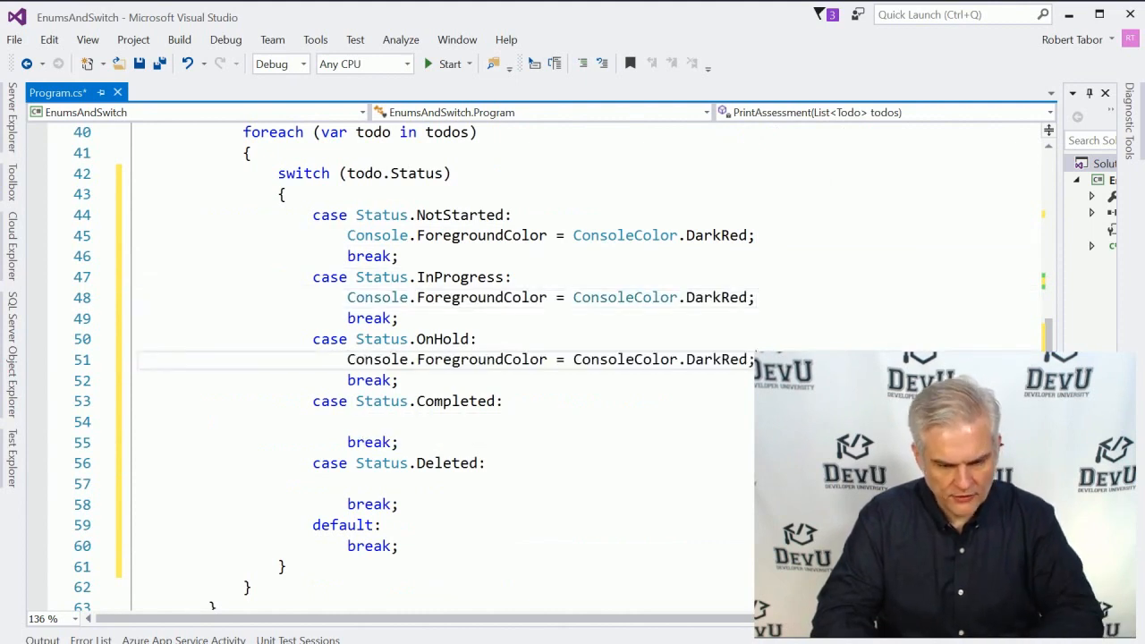
pyautogui.click(358, 421)
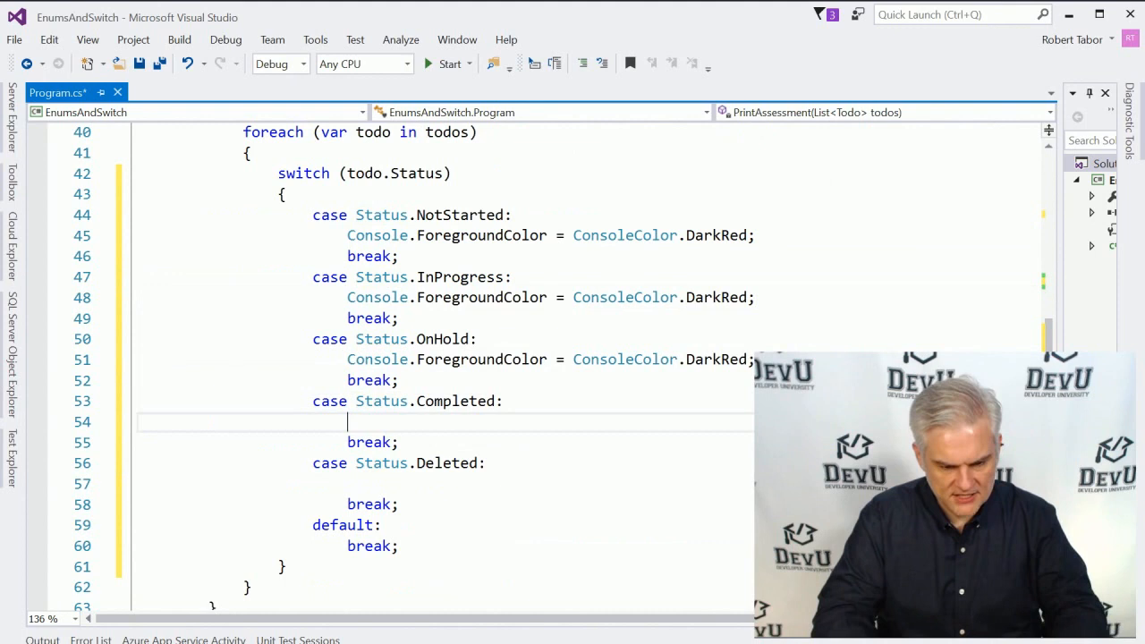
pyautogui.write('Console.ForegroundColor = ConsoleColor.DarkRed;')
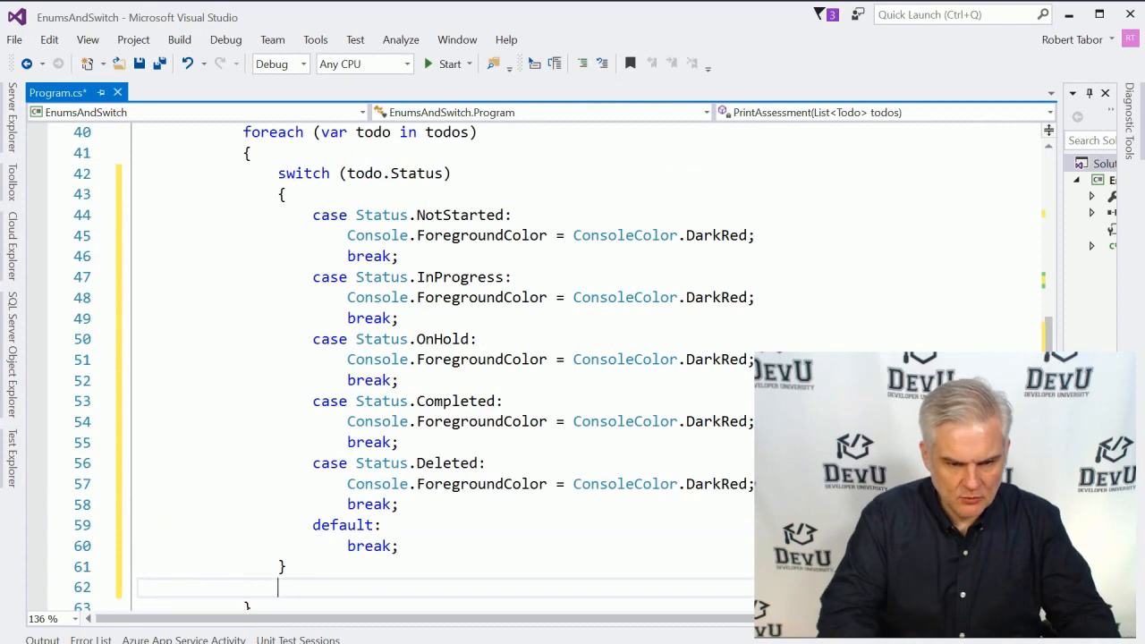
# Add Console.WriteLine(todo.Description); after the switch block.
pyautogui.write('Console.WriteLine')
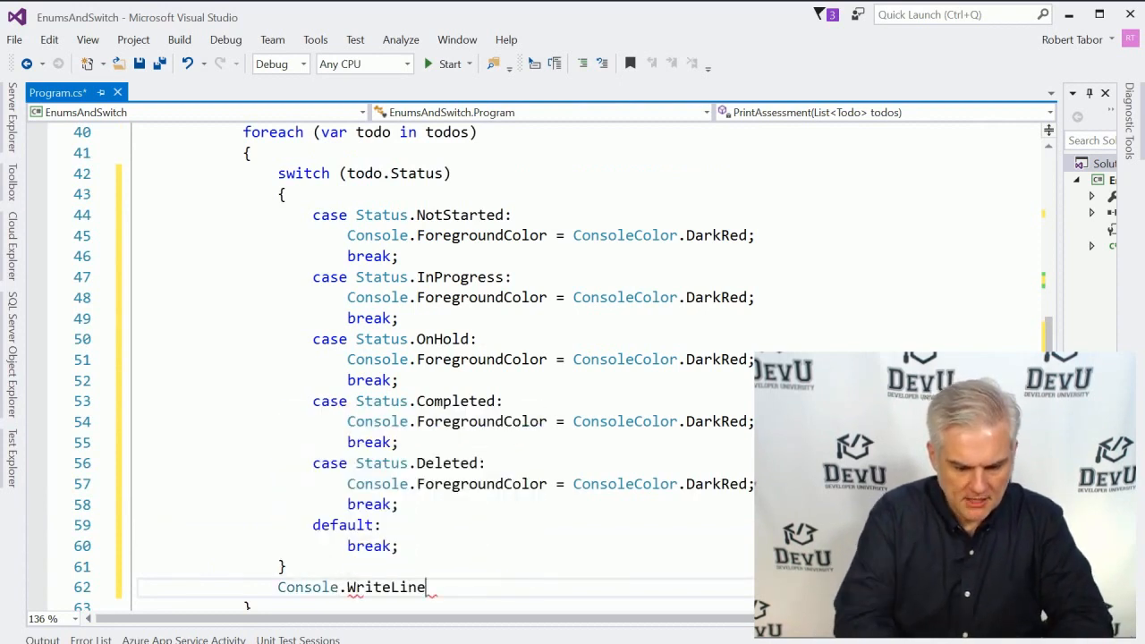
pyautogui.write('()')
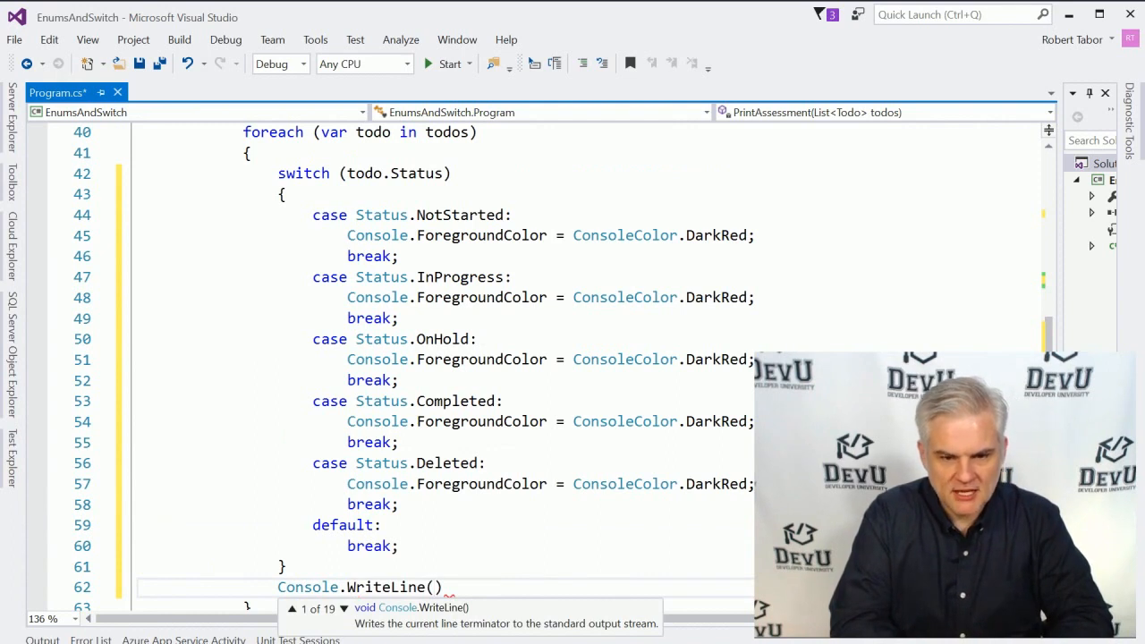
pyautogui.write('todo.Description')
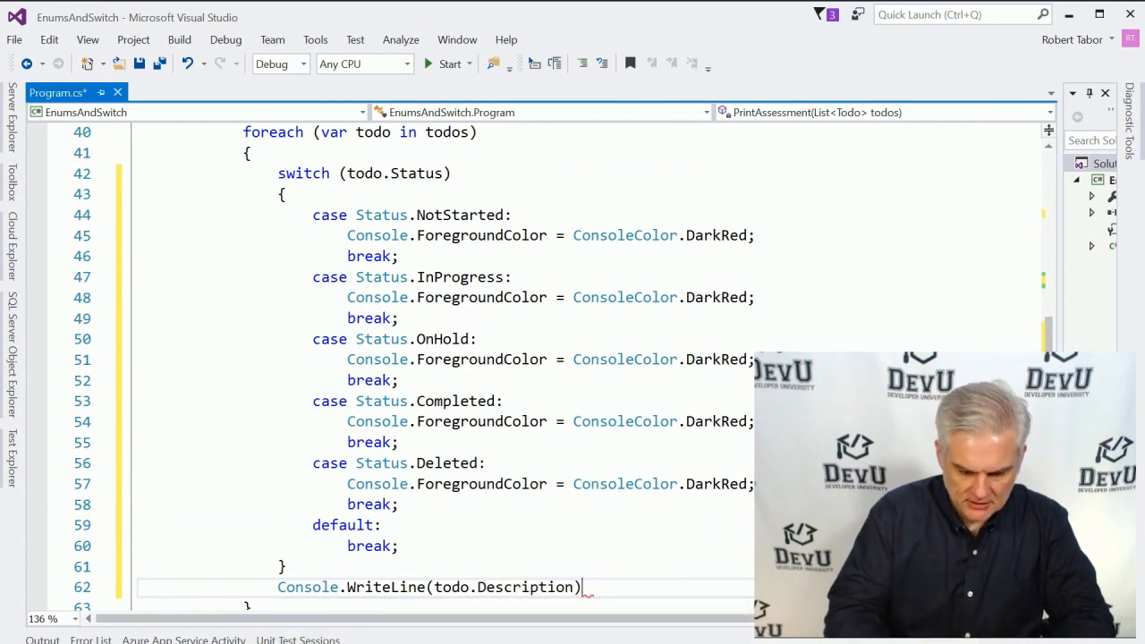
pyautogui.write(';')
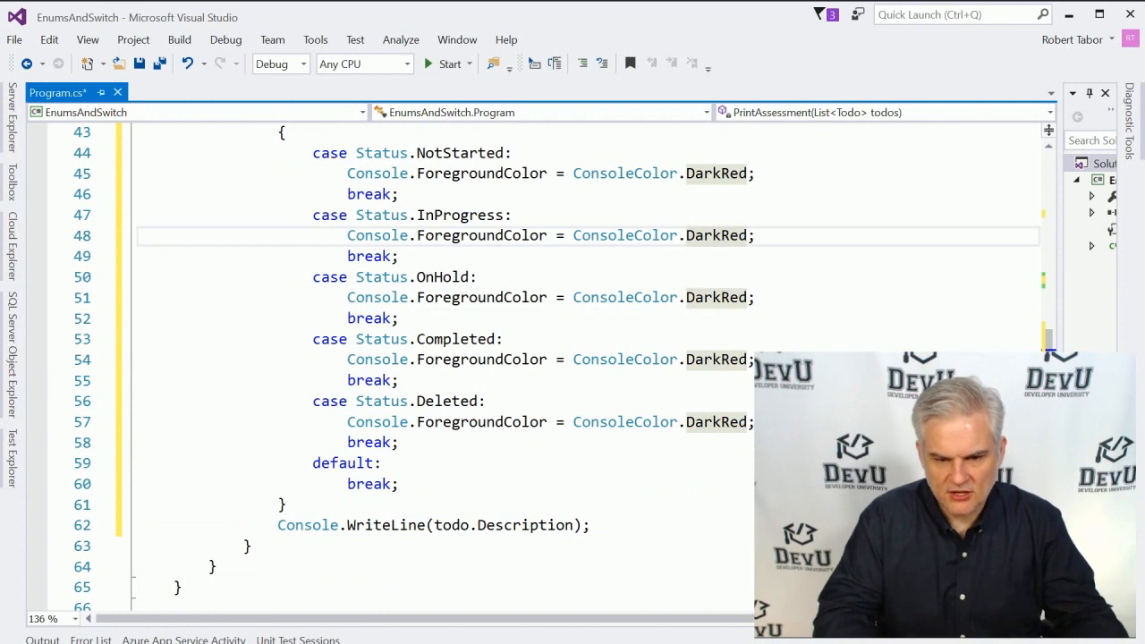
# Replace DarkRed with Green, Blue and Yellow for the InProgress, Completed and Deleted cases.
pyautogui.doubleClick(716, 235)
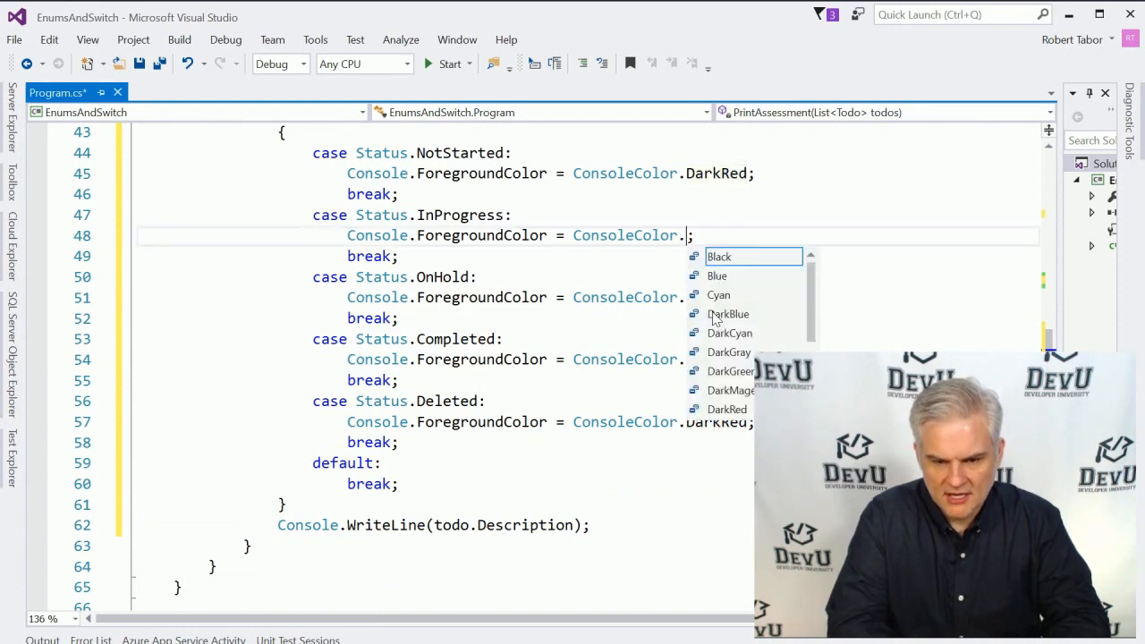
pyautogui.write('Green')
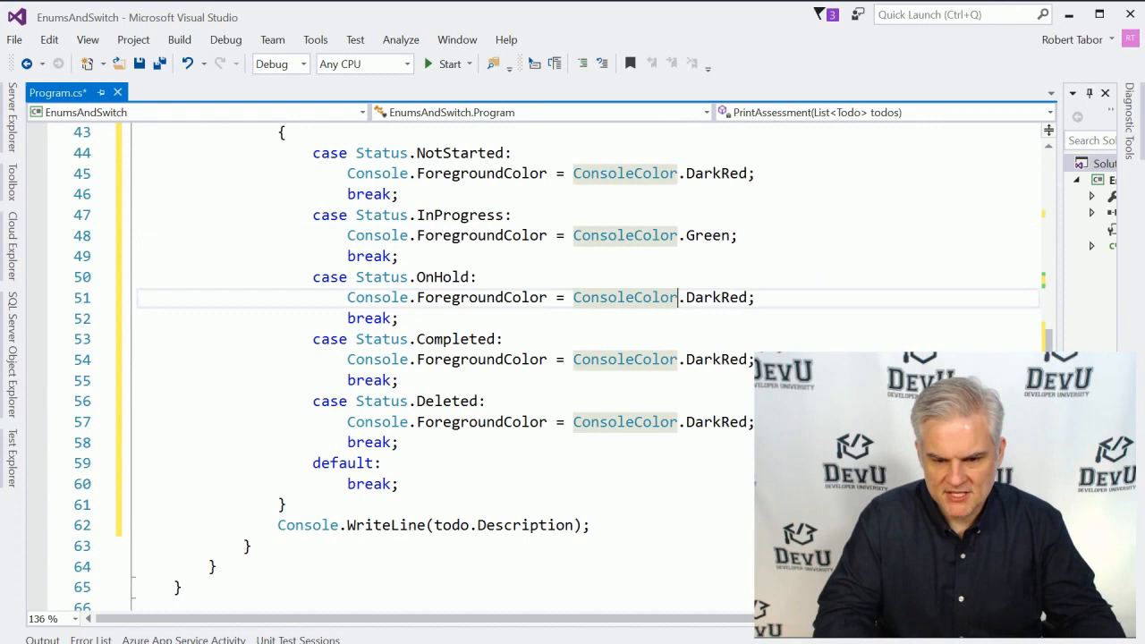
pyautogui.doubleClick(715, 297)
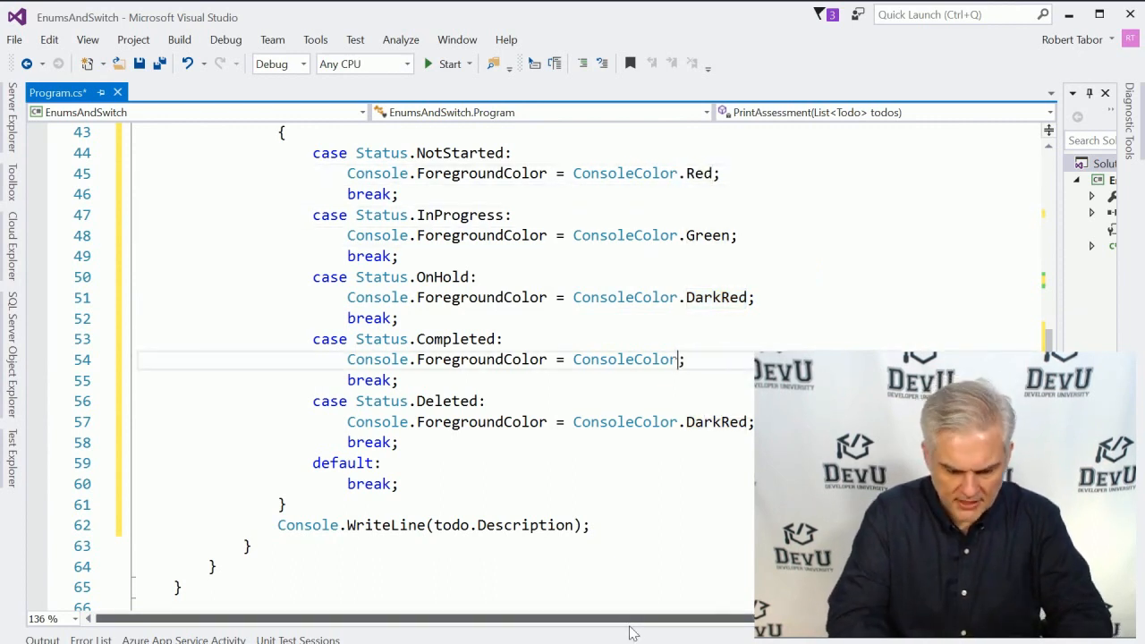
pyautogui.write('Blue')
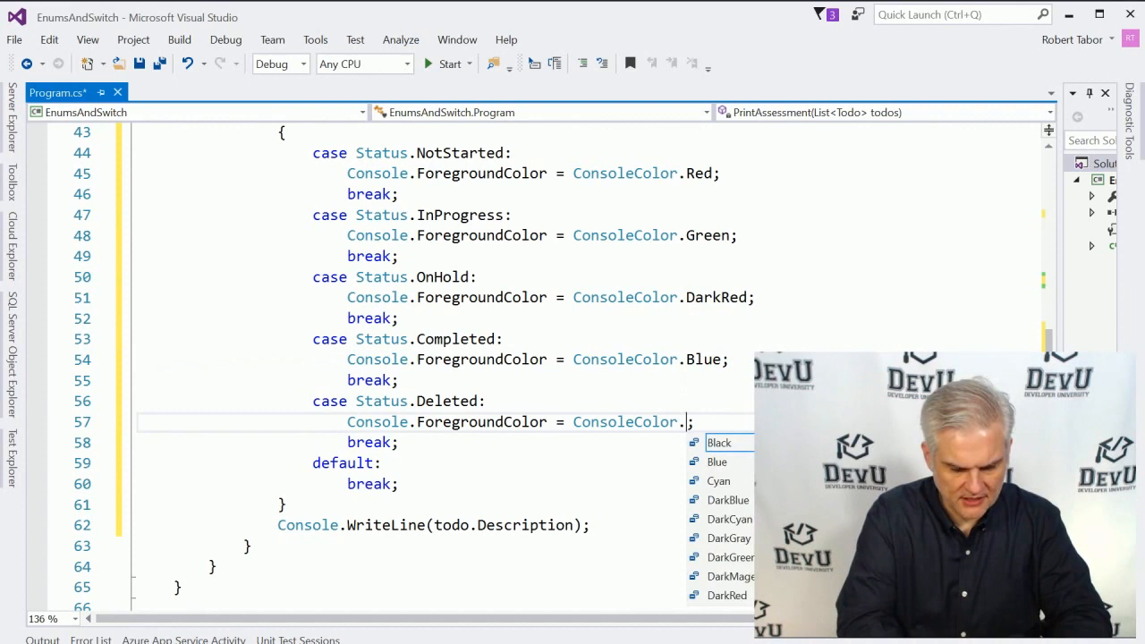
pyautogui.write('Yellow')
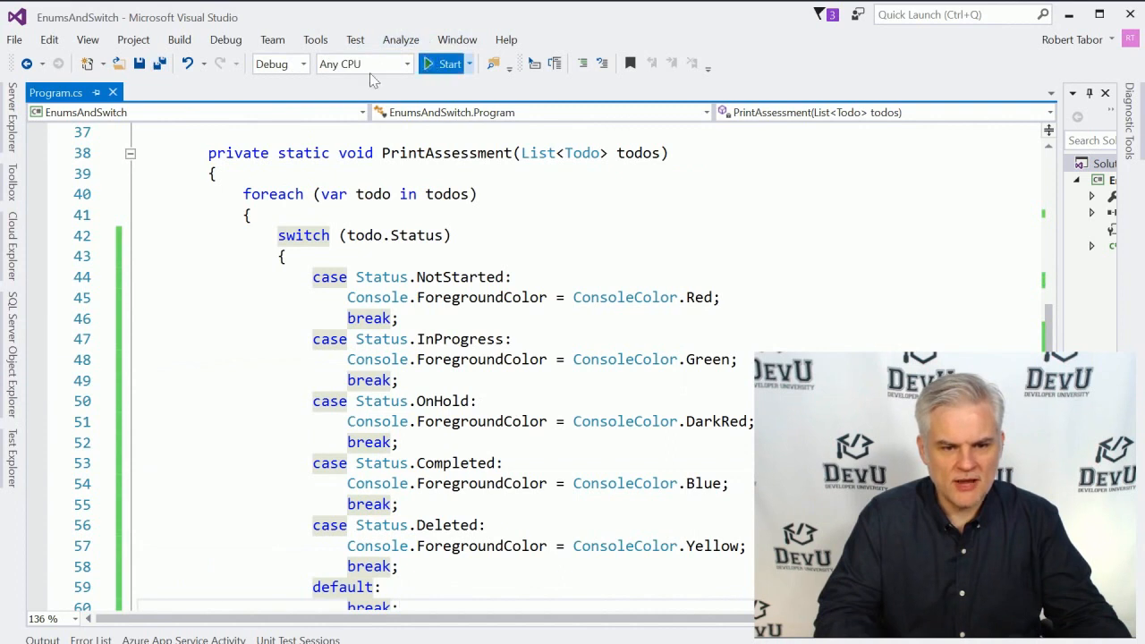
pyautogui.click(439, 63)
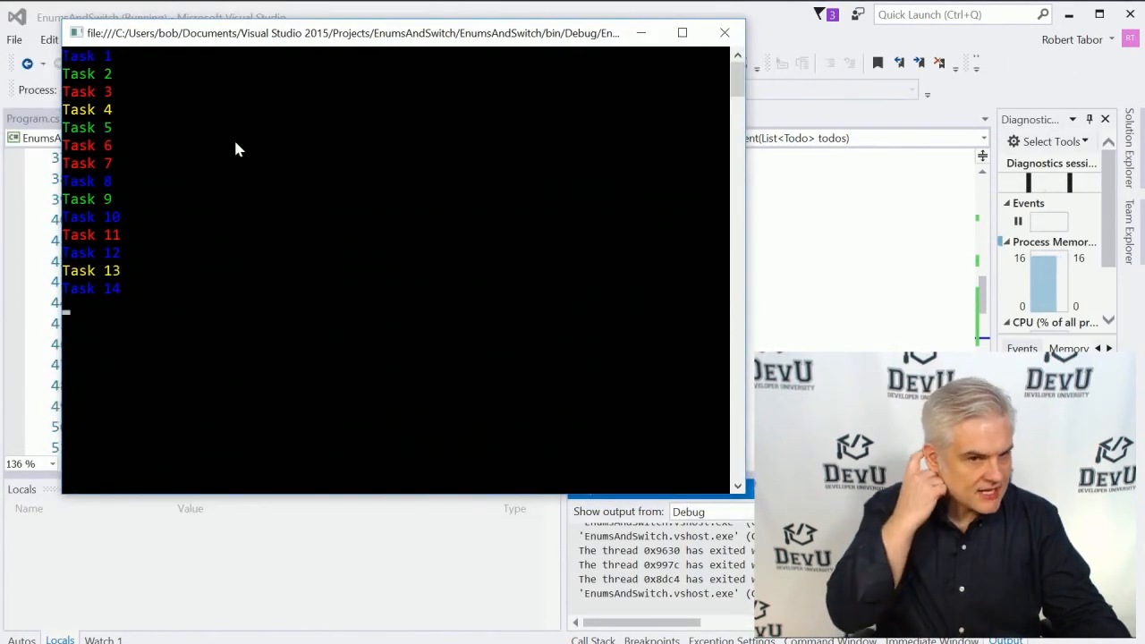
pyautogui.moveTo(226, 198)
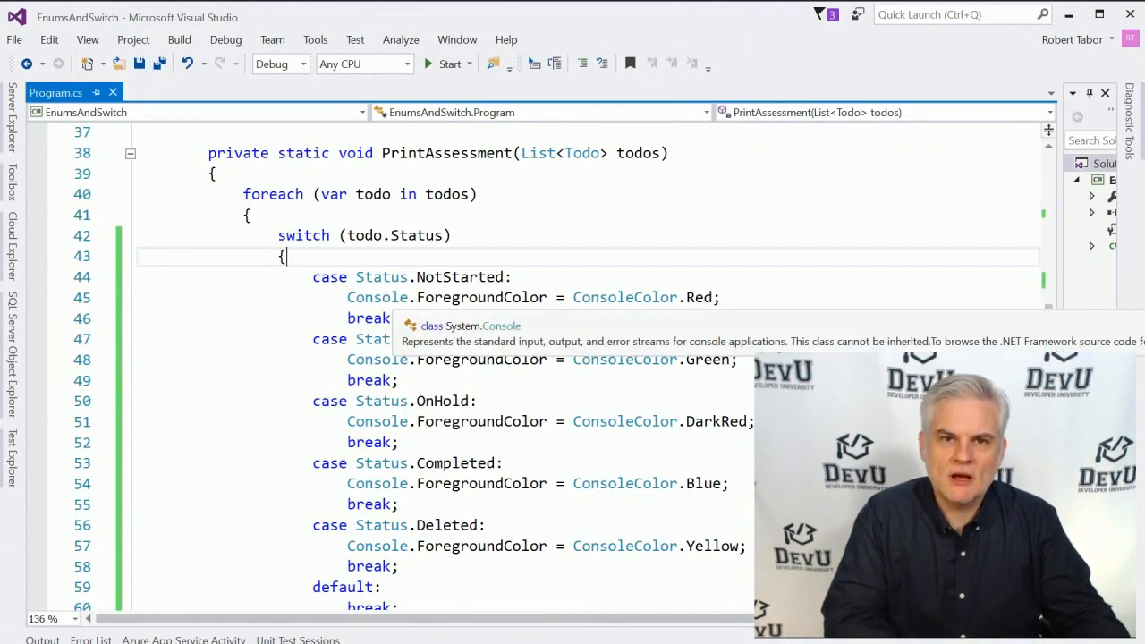
pyautogui.scroll(-3)
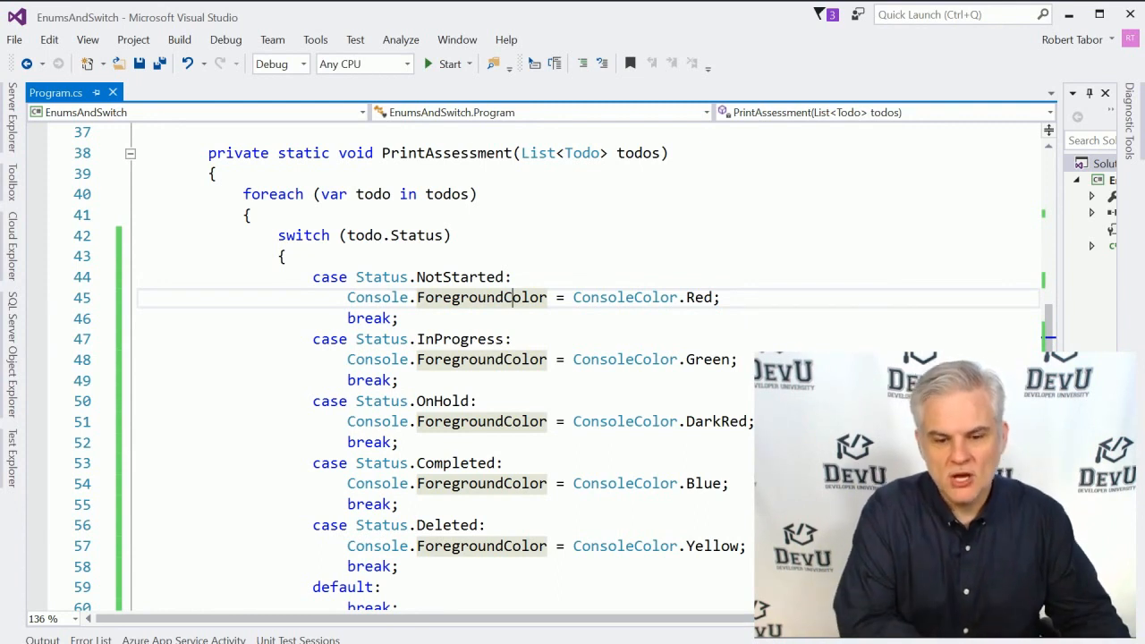
pyautogui.moveTo(481, 297)
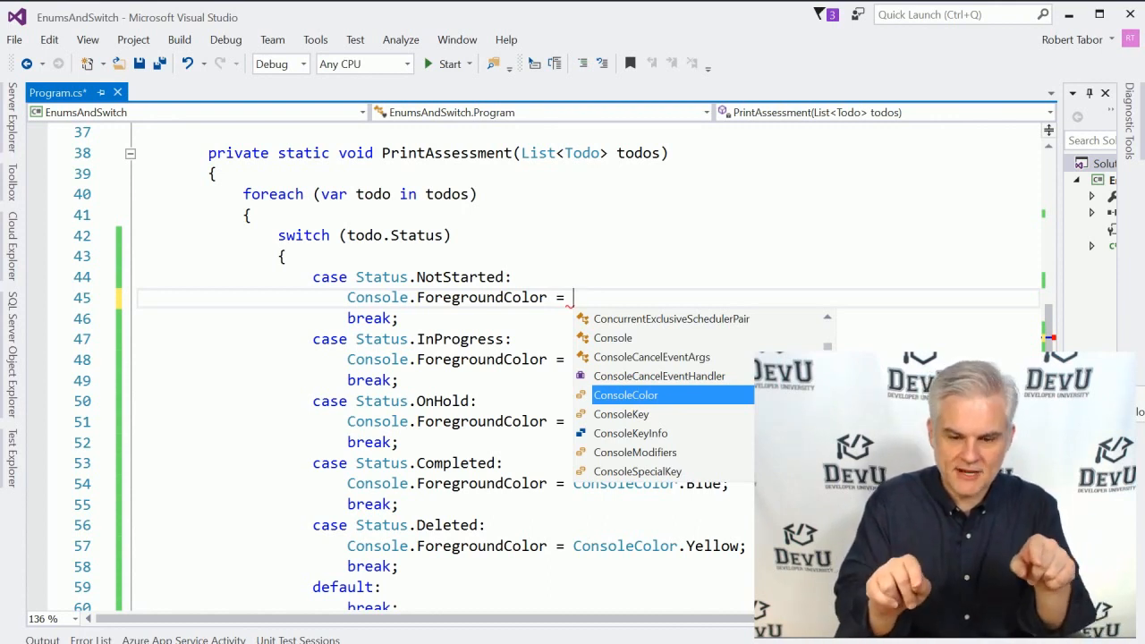
pyautogui.write('ConsoleColor.Red;')
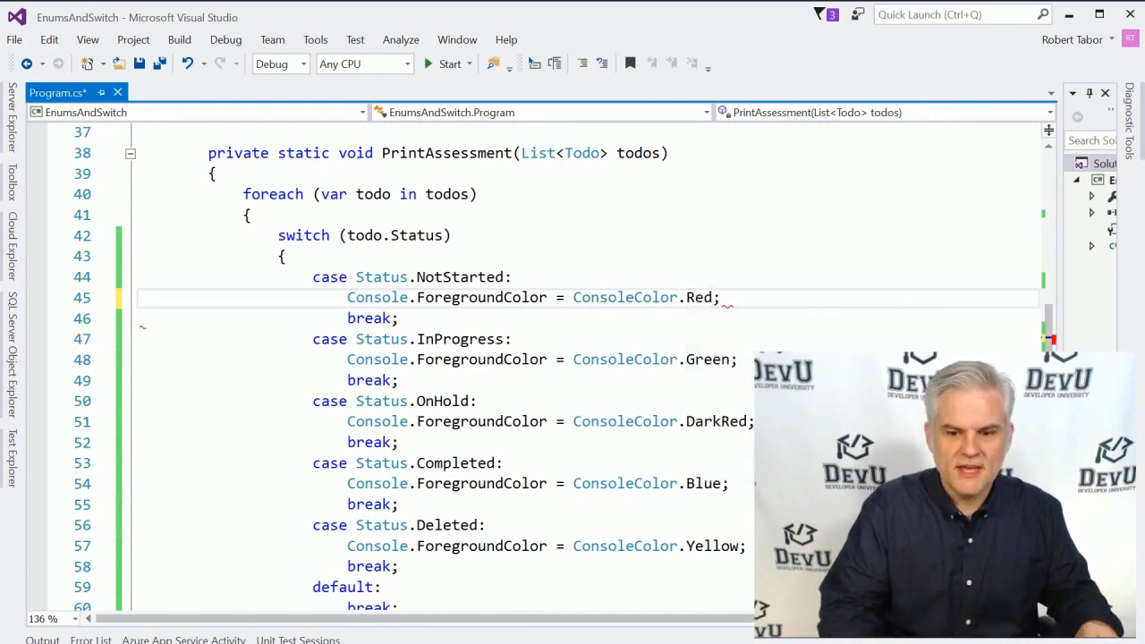
pyautogui.scroll(-3)
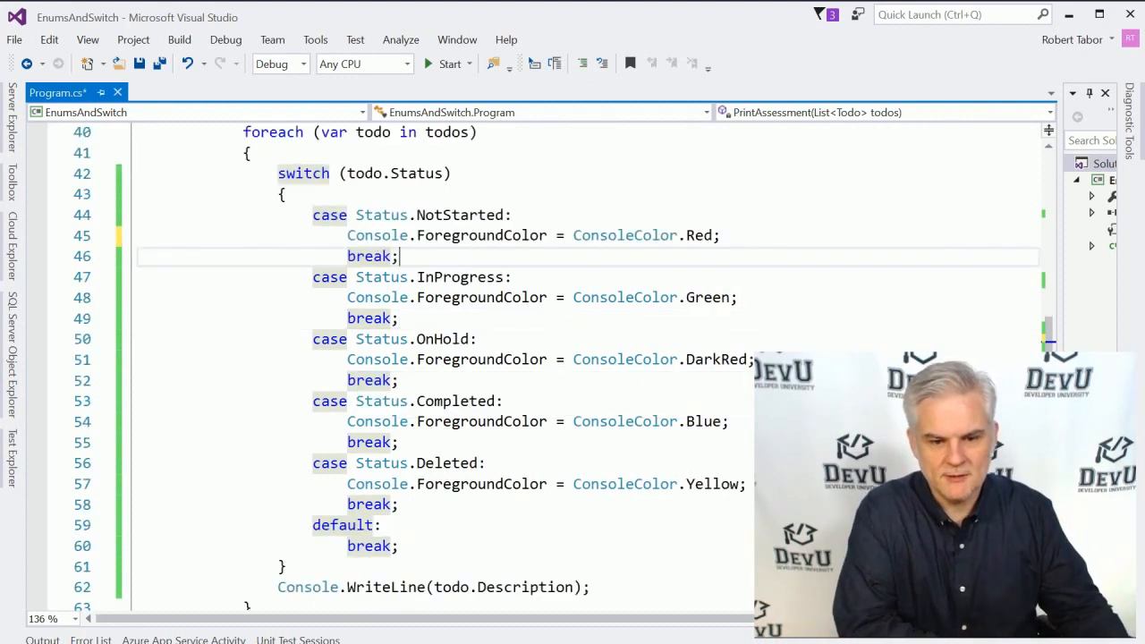
pyautogui.doubleClick(393, 172)
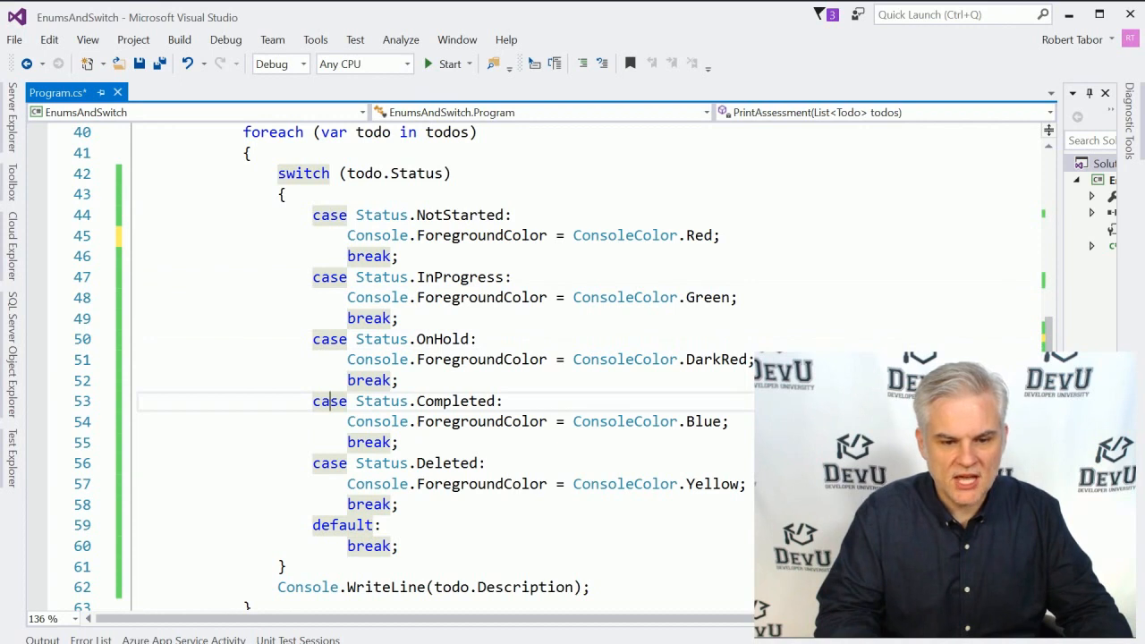
pyautogui.doubleClick(429, 215)
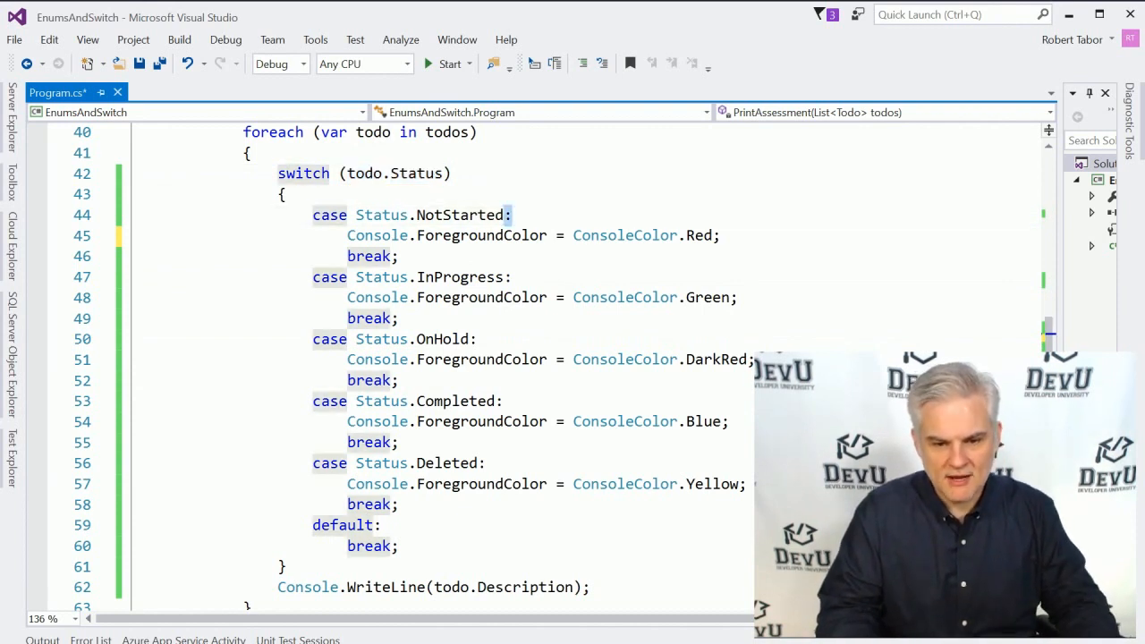
pyautogui.click(398, 255)
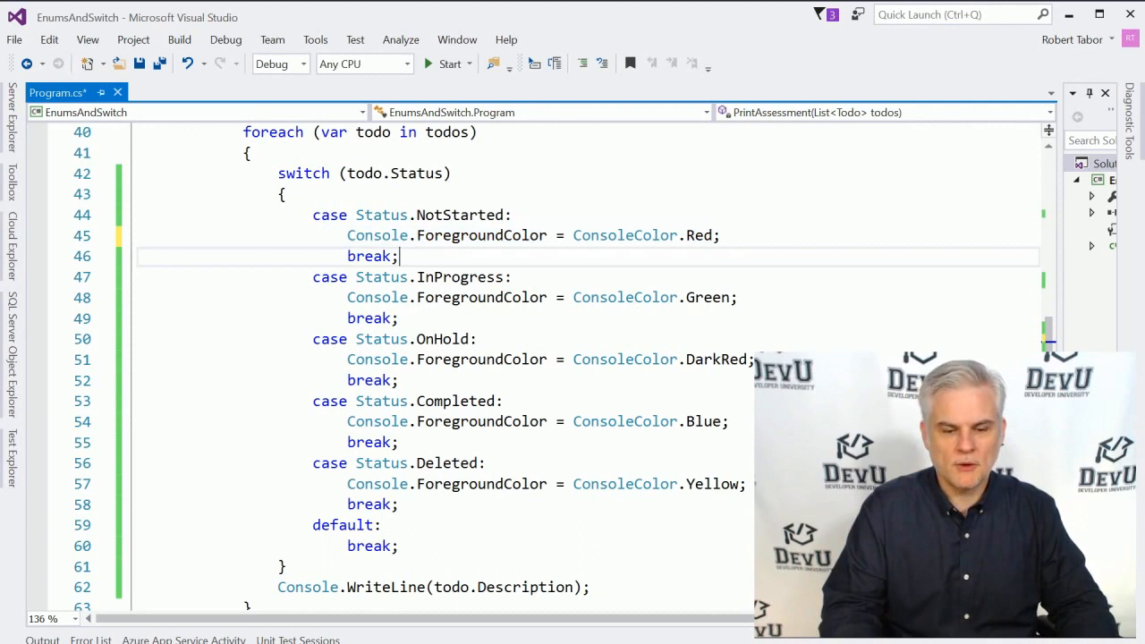
pyautogui.doubleClick(370, 256)
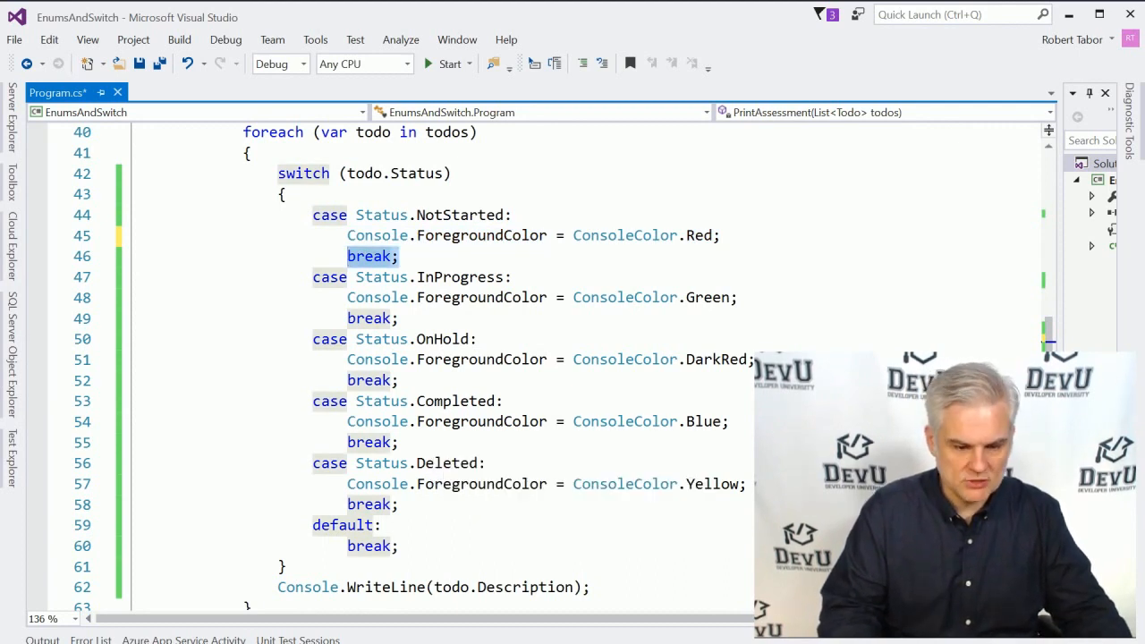
pyautogui.moveTo(412, 401)
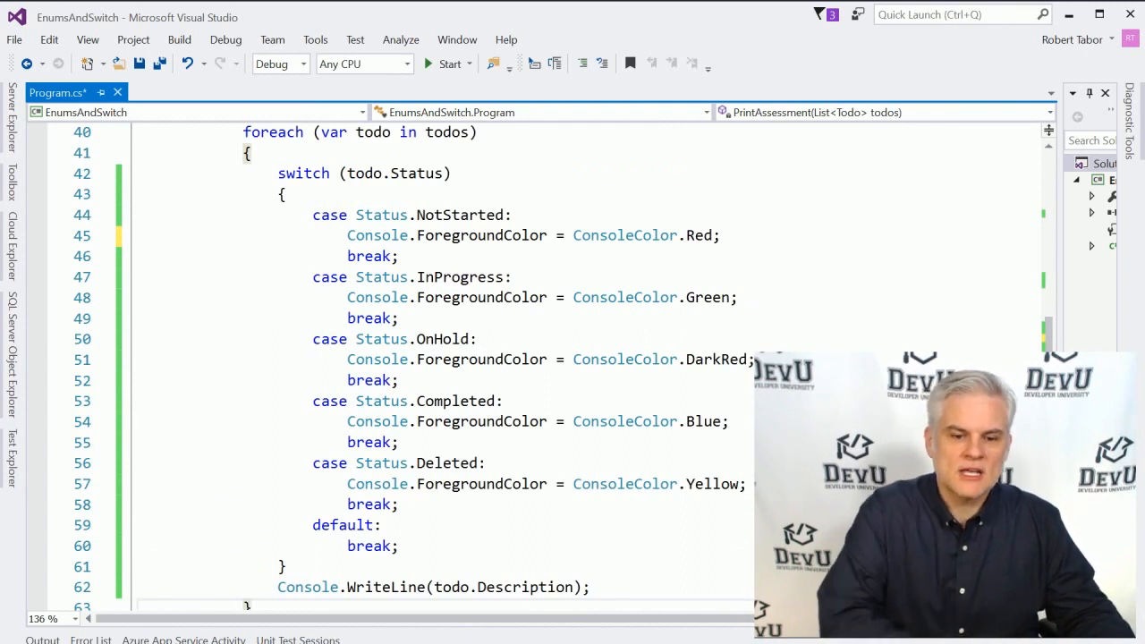
pyautogui.scroll(-3)
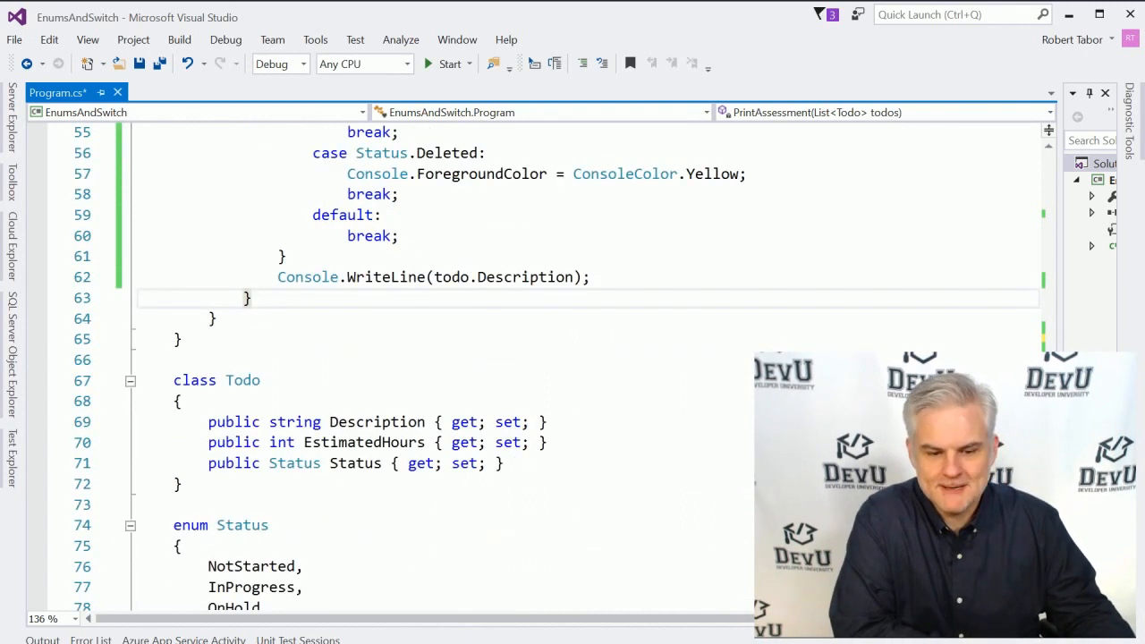